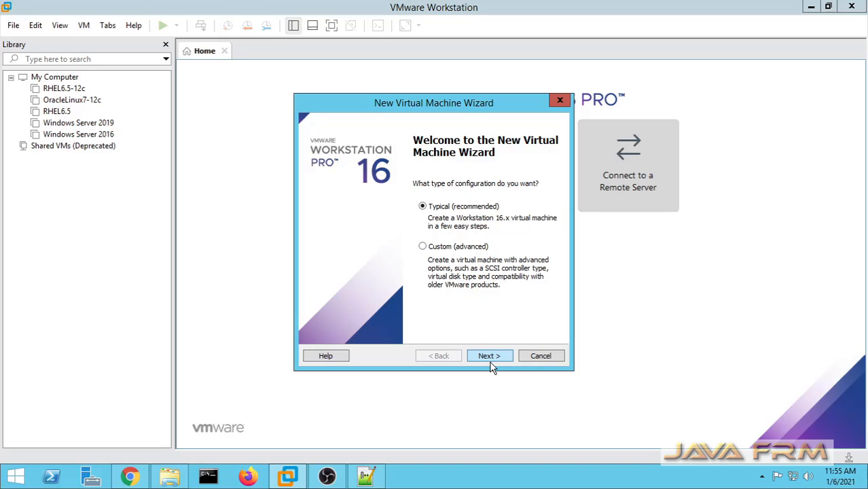
# Start a typical new VM using Windows10.iso, choosing to install the OS later
pyautogui.click(489, 355)
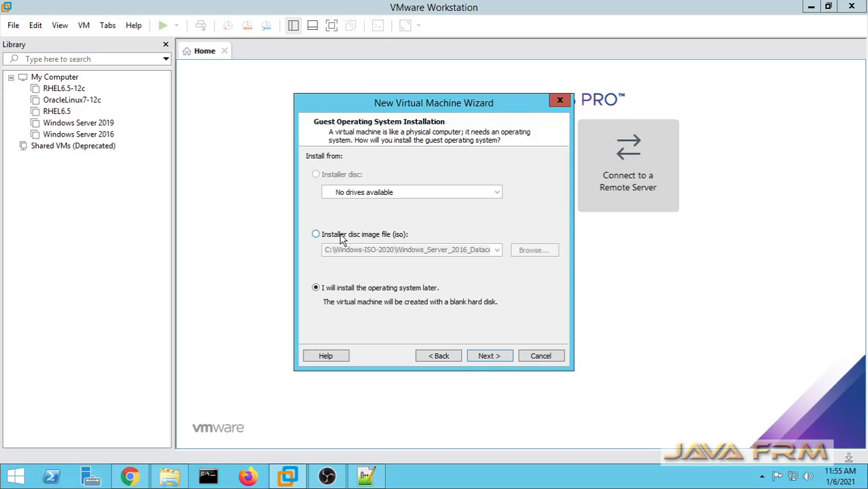
pyautogui.click(534, 250)
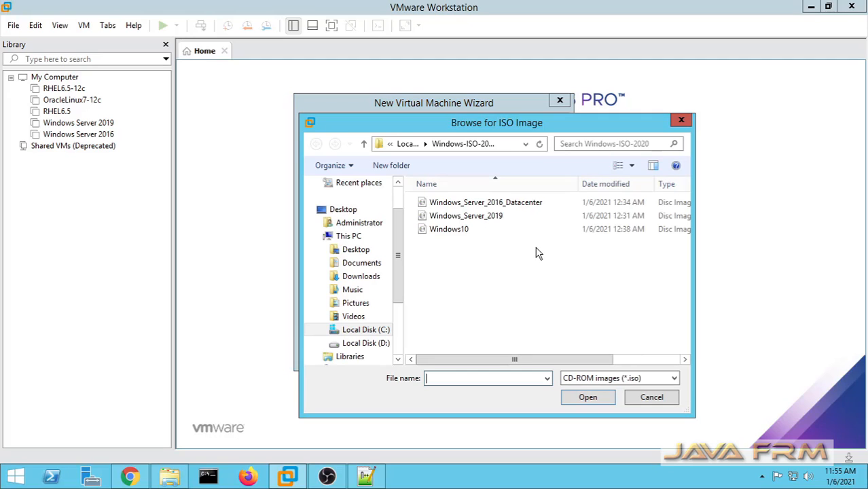
pyautogui.click(449, 229)
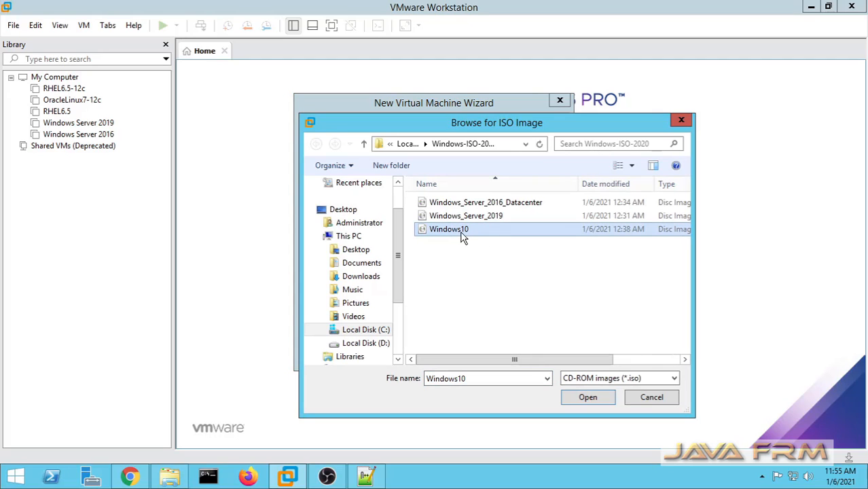
pyautogui.click(588, 397)
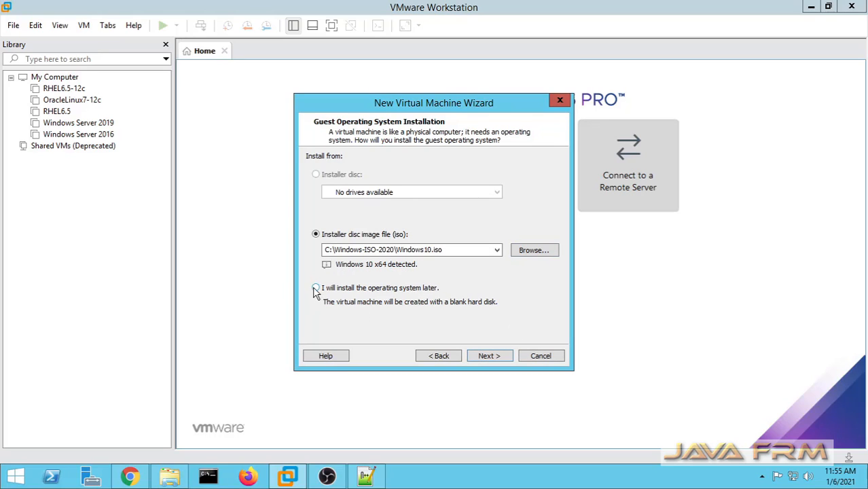
pyautogui.click(490, 356)
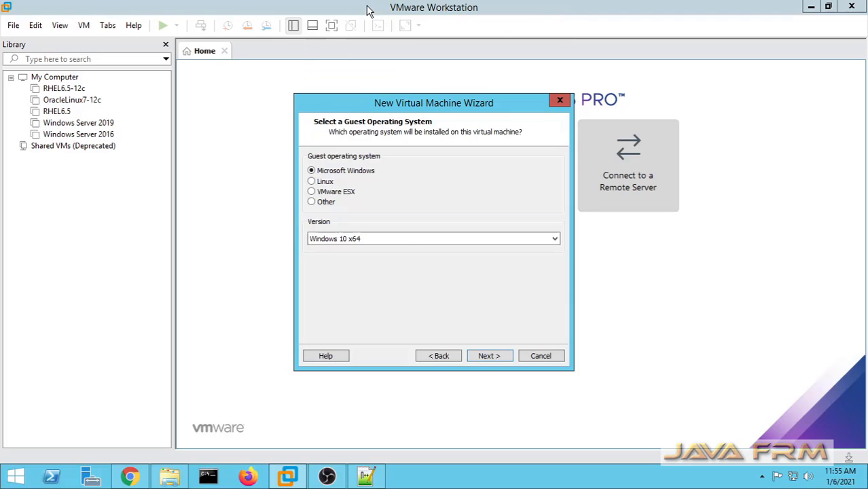
pyautogui.moveTo(490, 356)
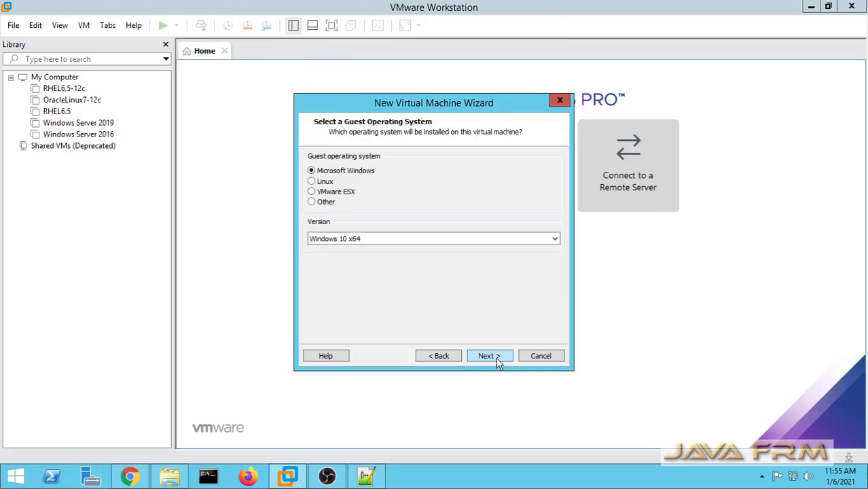
# Accept Windows 10 x64, name the VM 'Windows10', and keep the 120 GB disk
pyautogui.click(490, 355)
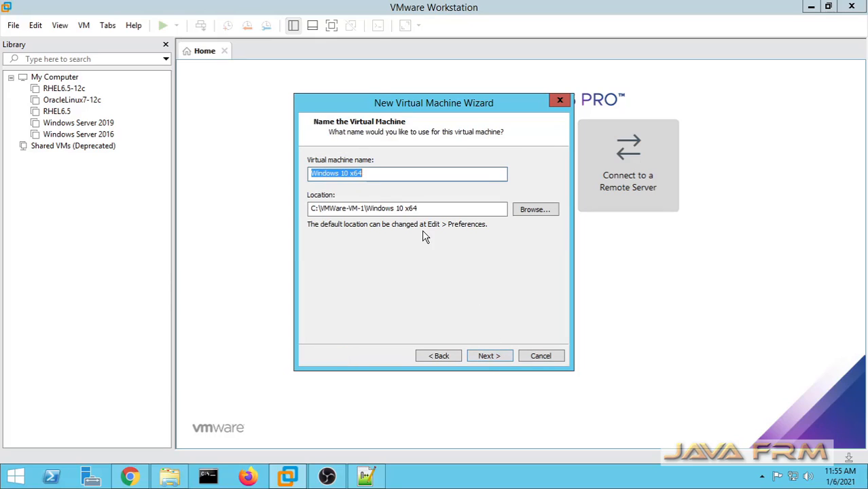
pyautogui.moveTo(145, 172)
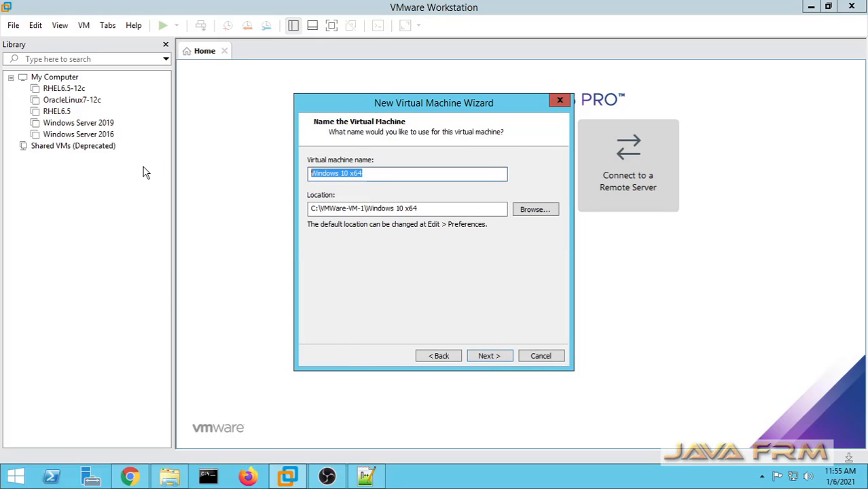
pyautogui.write('W')
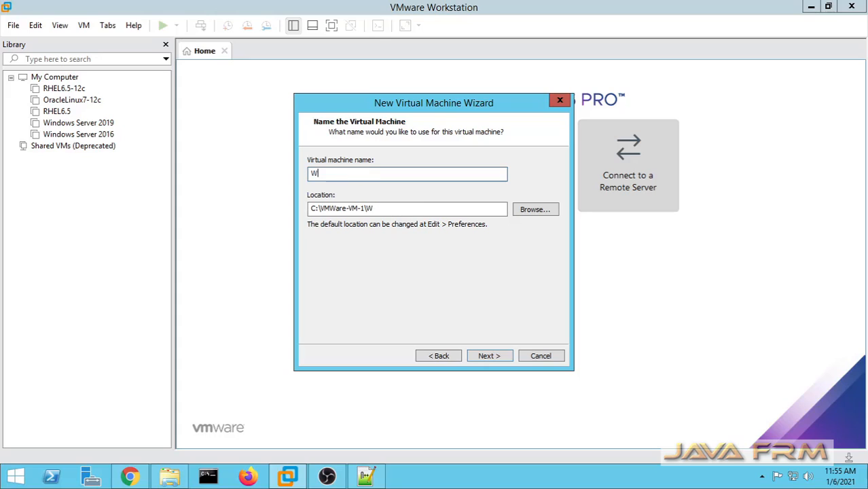
pyautogui.write('indows')
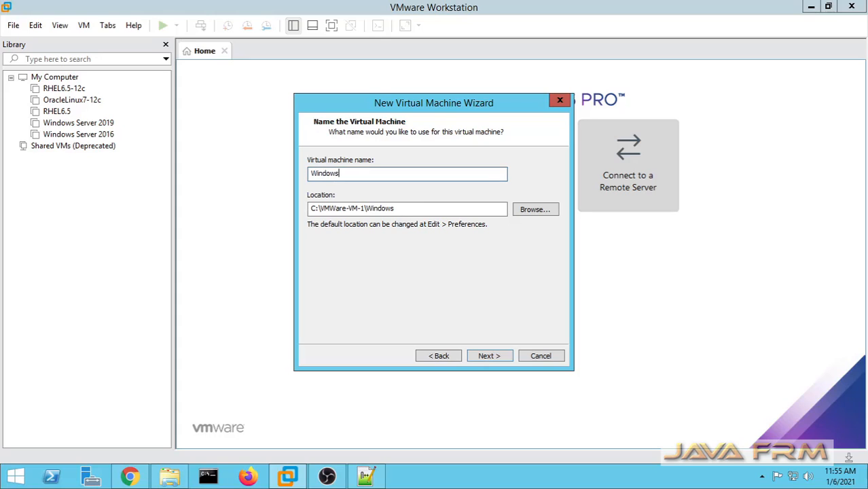
pyautogui.write('10')
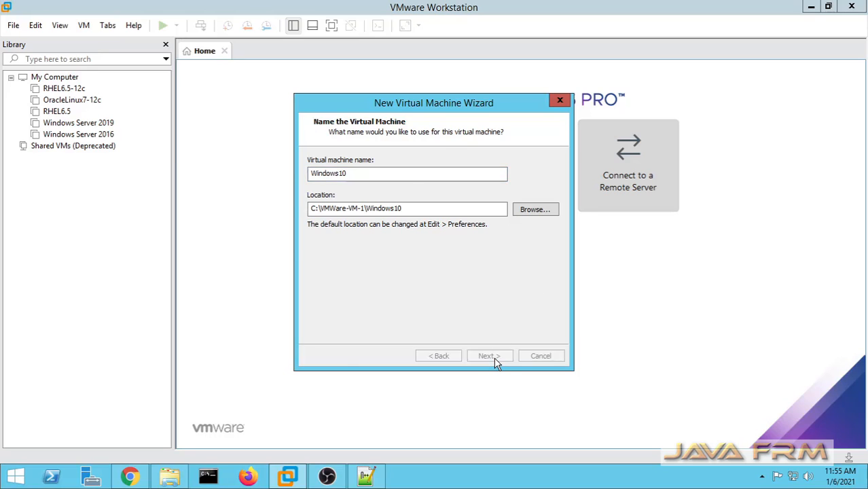
pyautogui.click(489, 356)
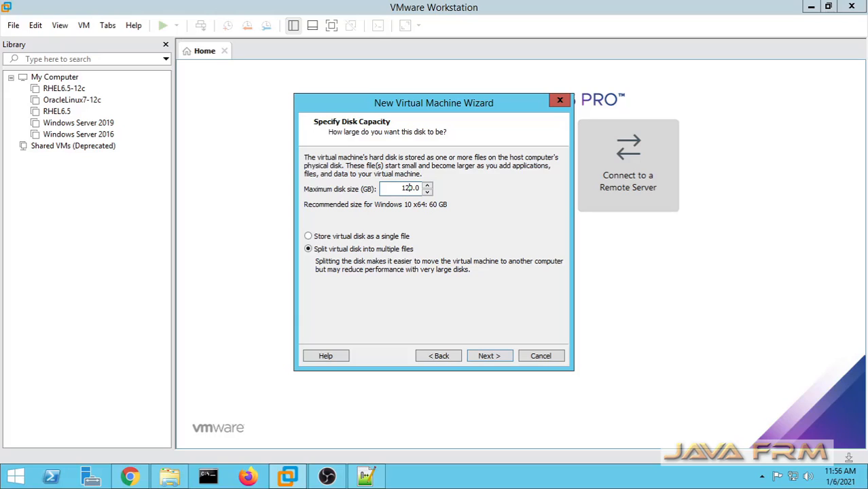
pyautogui.moveTo(350, 242)
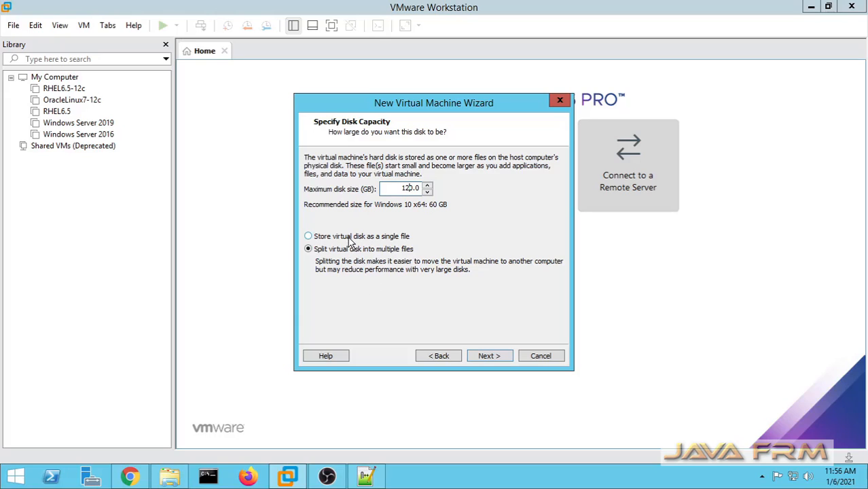
pyautogui.click(490, 355)
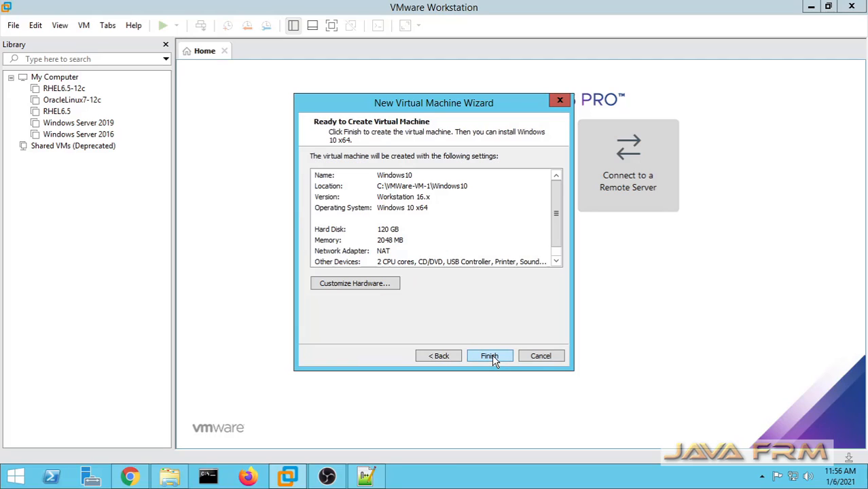
# In Customize Hardware, set memory to 8 GB and choose 6 cores per processor
pyautogui.click(354, 284)
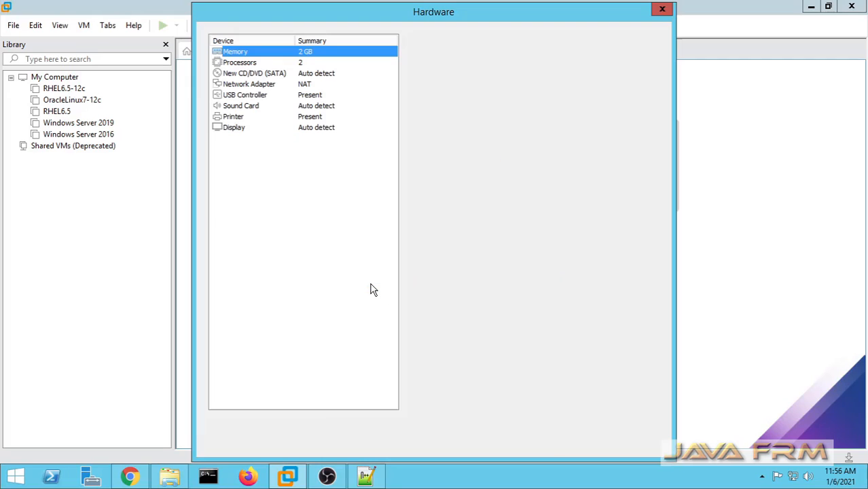
pyautogui.click(237, 51)
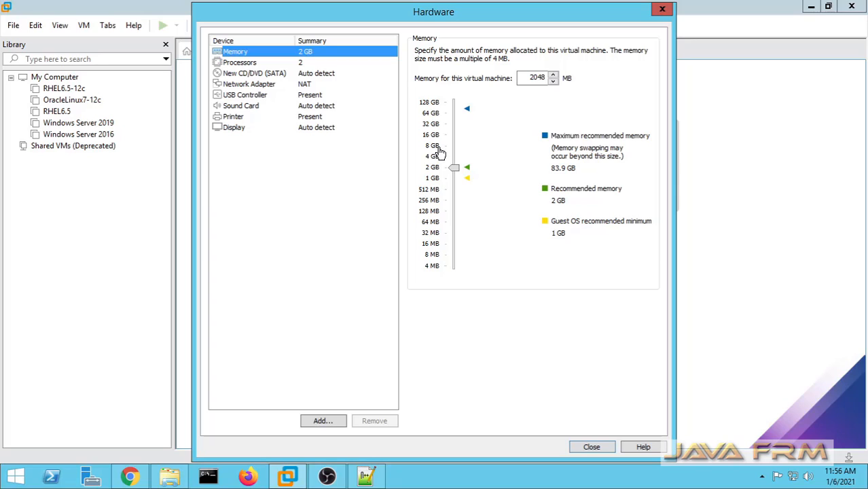
pyautogui.moveTo(454, 167); pyautogui.dragTo(454, 145)
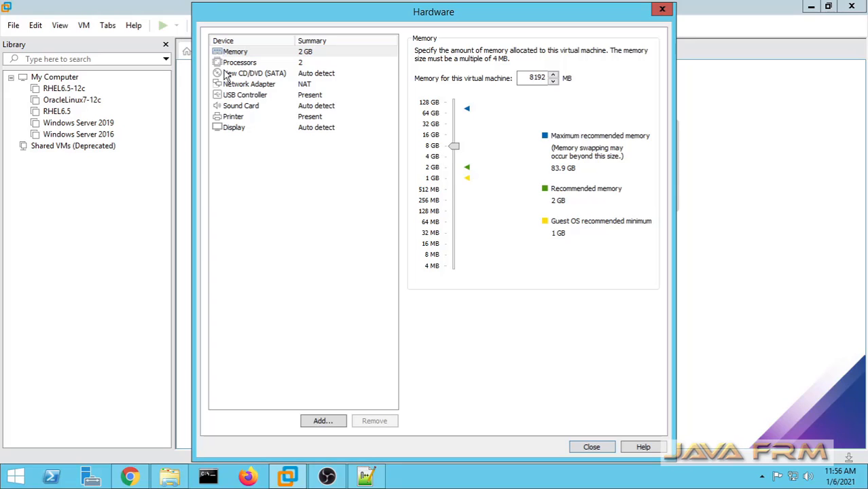
pyautogui.click(238, 62)
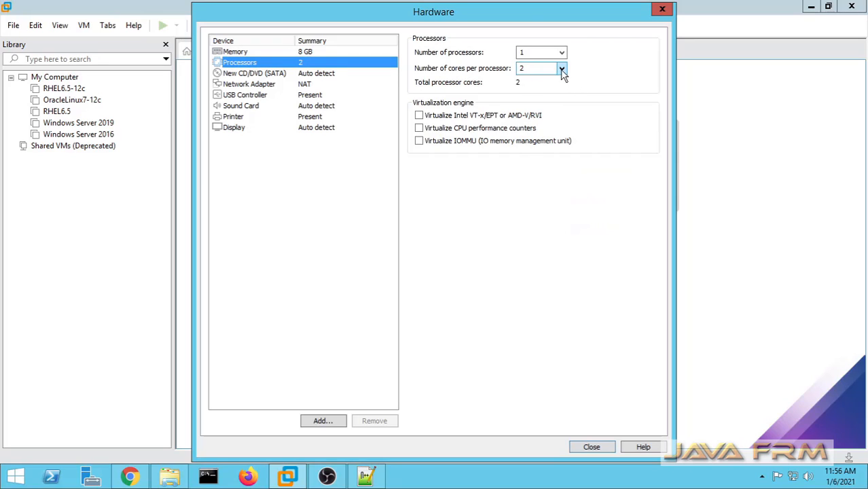
pyautogui.click(559, 68)
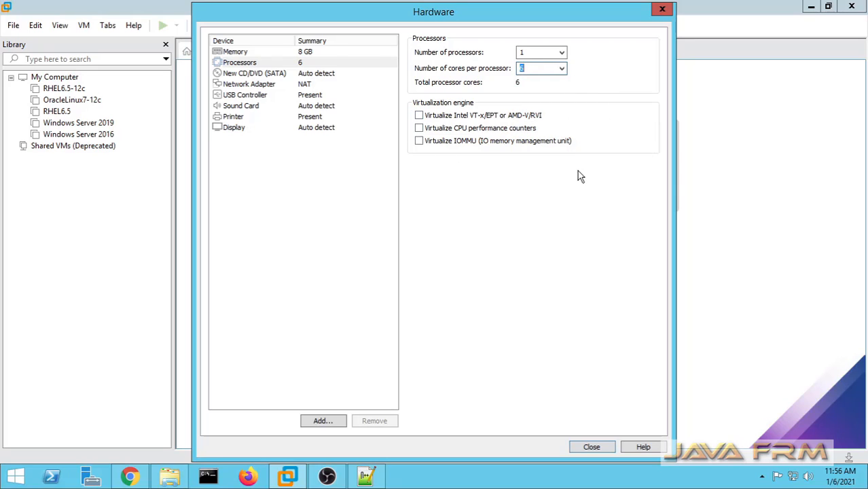
pyautogui.moveTo(288, 88)
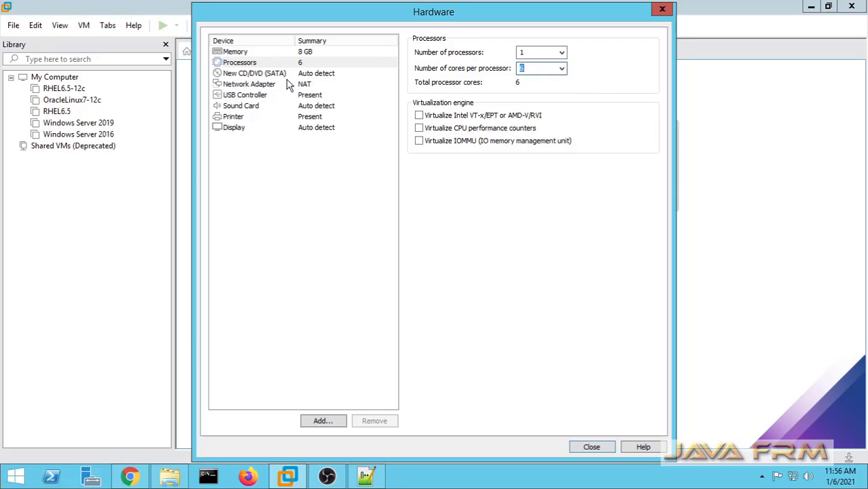
# Point the new CD/DVD drive at the Windows10.iso image file
pyautogui.click(256, 72)
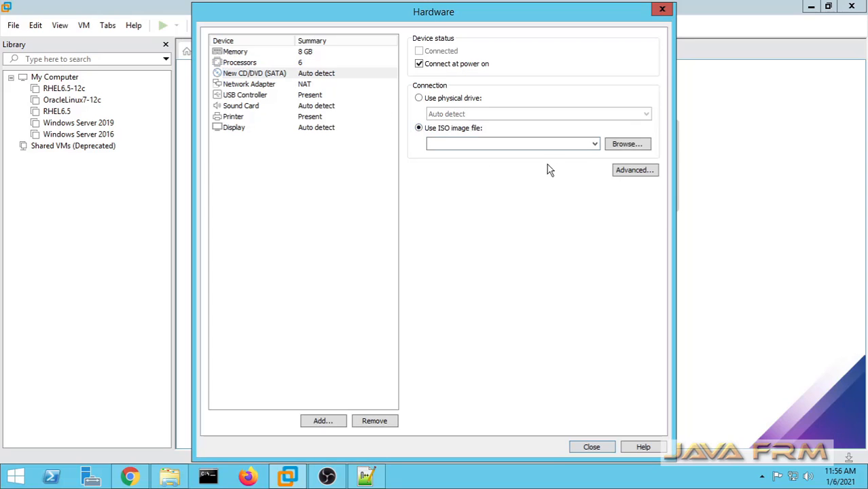
pyautogui.click(628, 143)
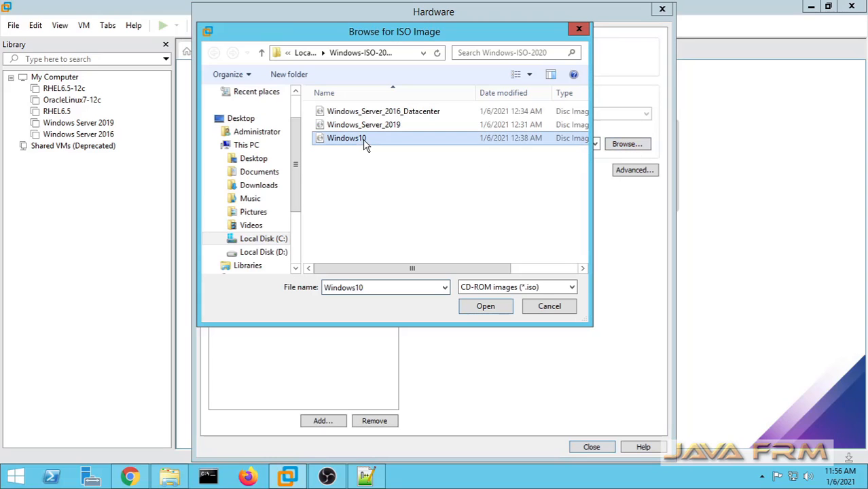
pyautogui.click(485, 307)
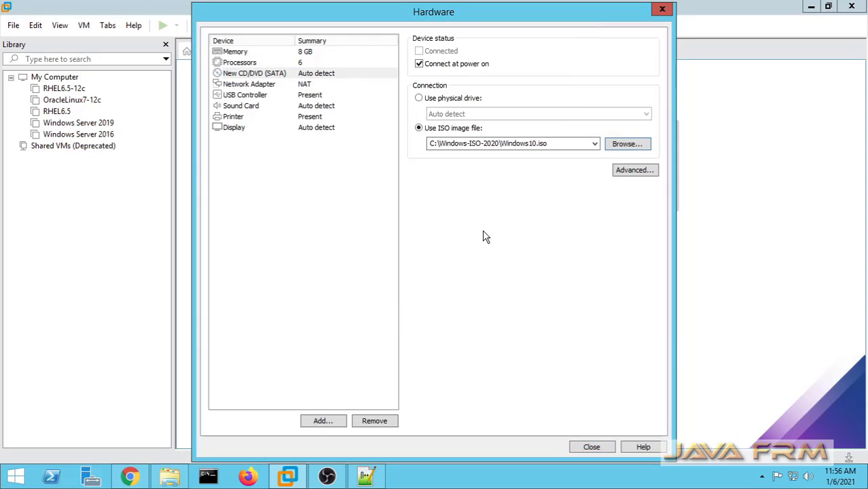
# Review network, sound and display settings, finish the VM and focus the booting guest
pyautogui.click(250, 84)
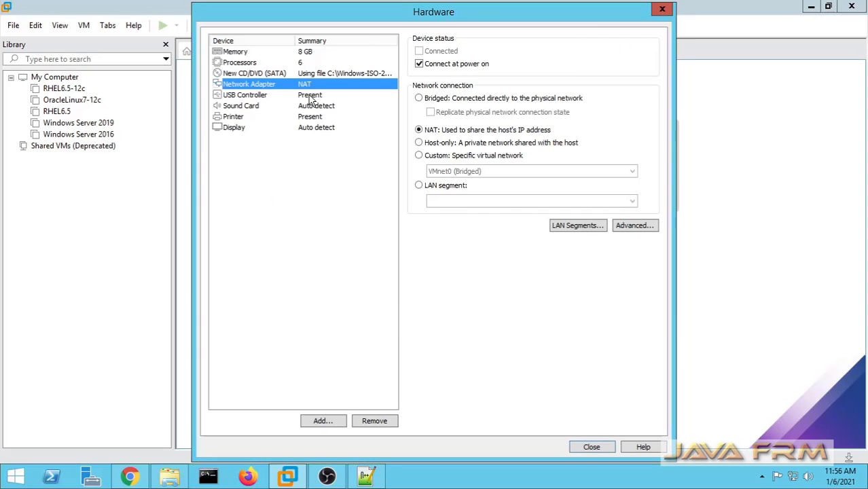
pyautogui.moveTo(282, 129)
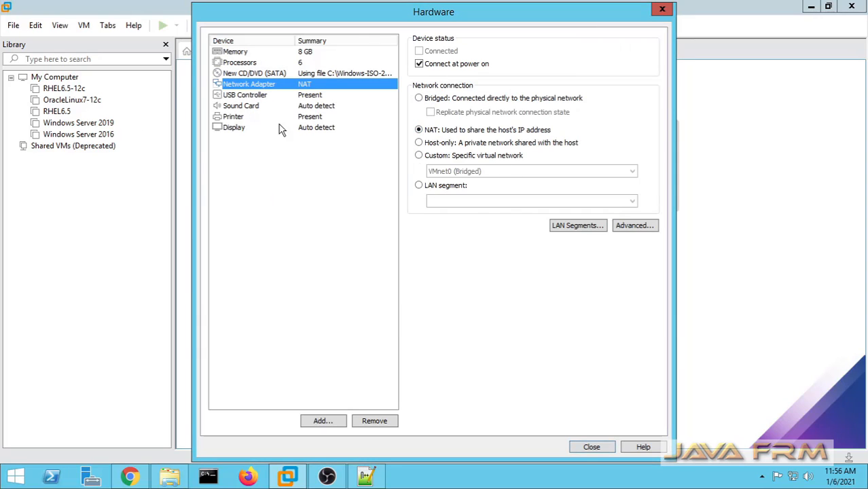
pyautogui.click(242, 105)
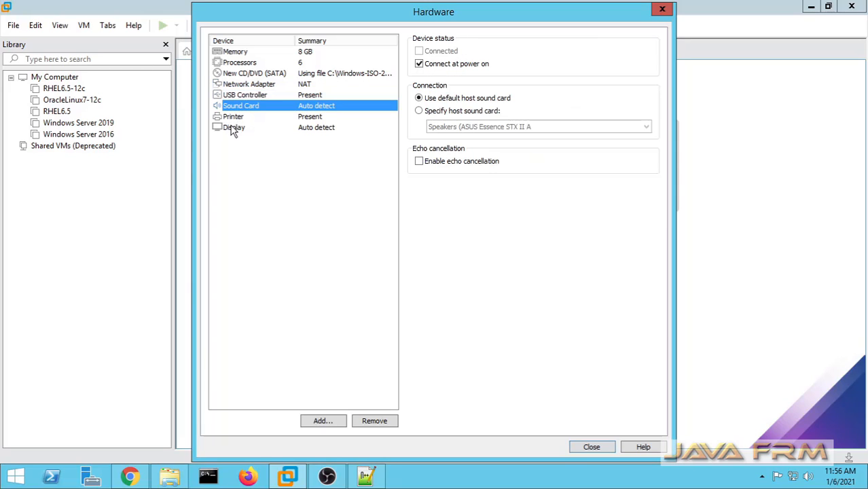
pyautogui.click(234, 127)
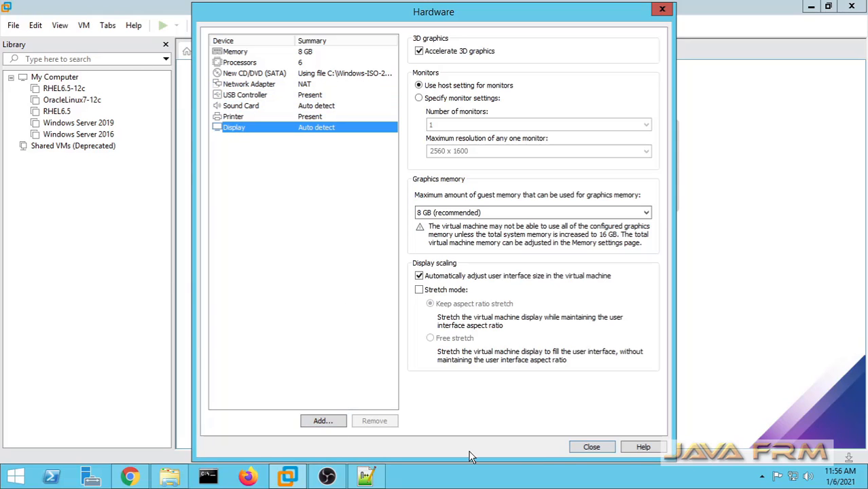
pyautogui.click(591, 447)
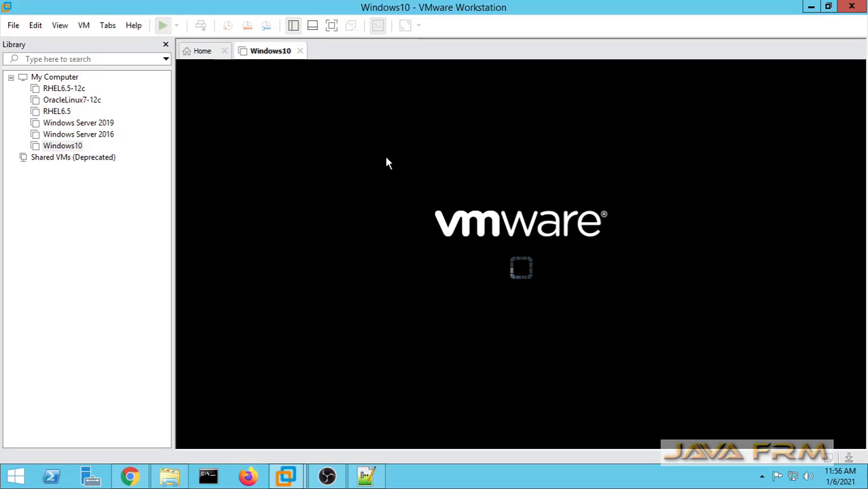
pyautogui.click(161, 25)
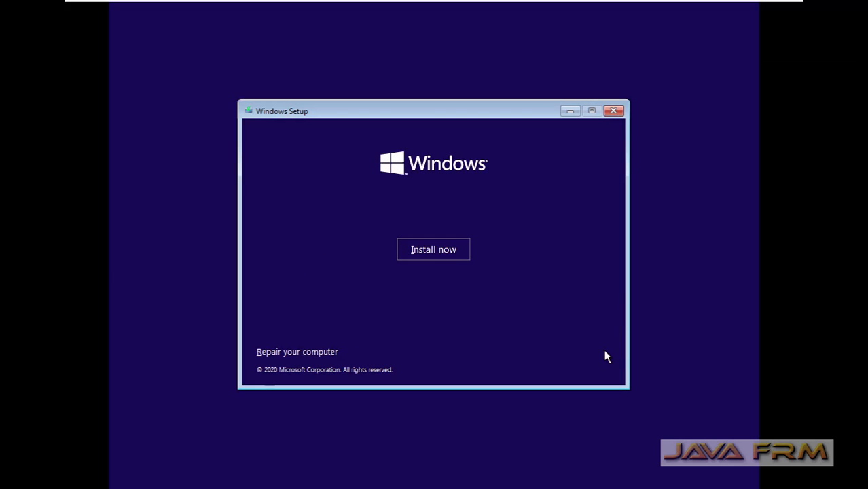
# Begin installing Windows, skip the product key, and select the Windows 10 Pro edition
pyautogui.click(434, 249)
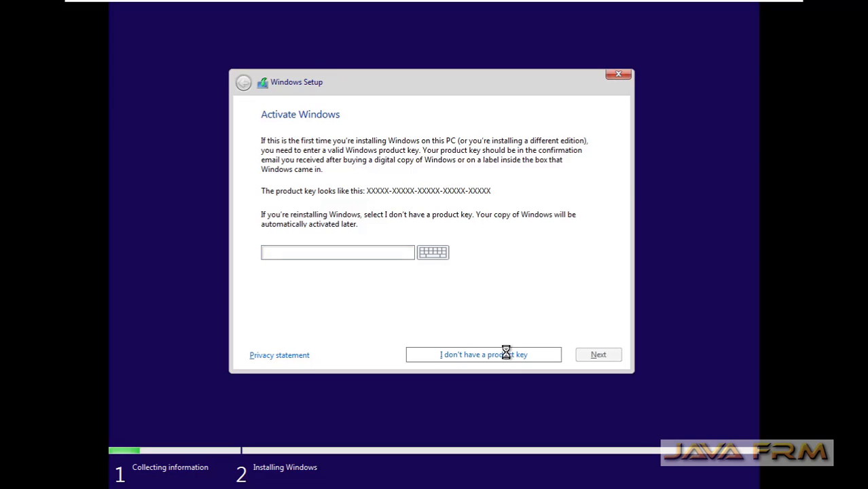
pyautogui.click(483, 354)
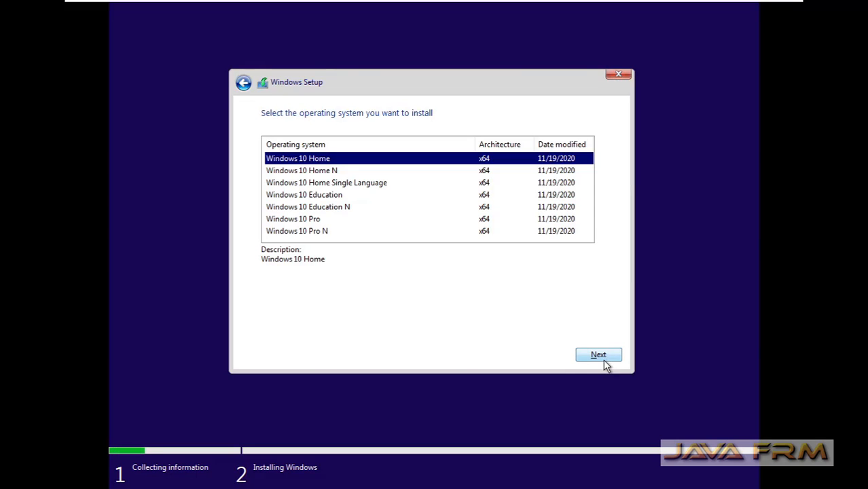
pyautogui.moveTo(455, 199)
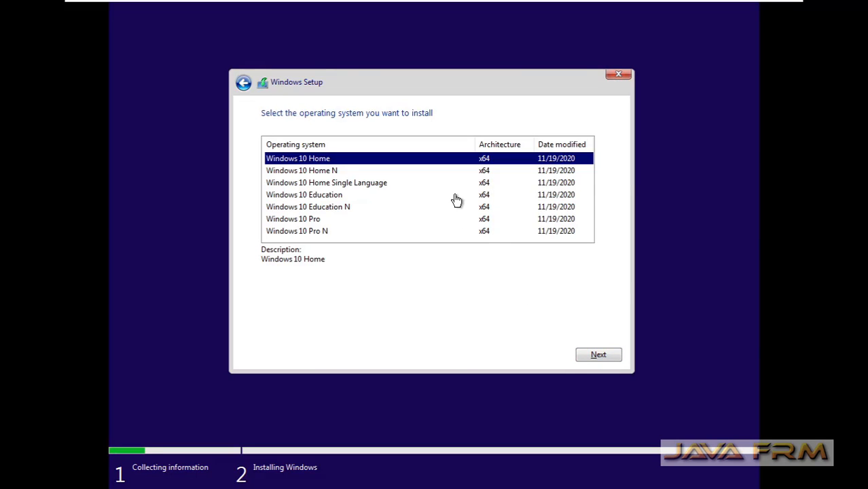
pyautogui.moveTo(327, 236)
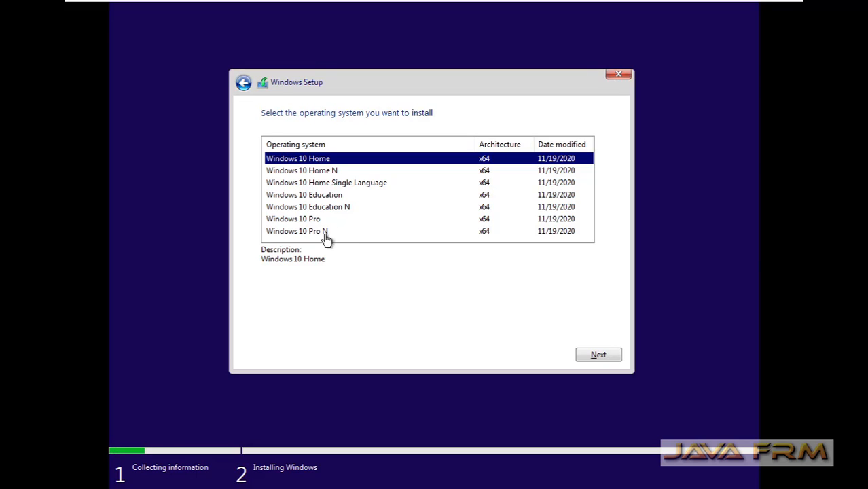
pyautogui.click(293, 218)
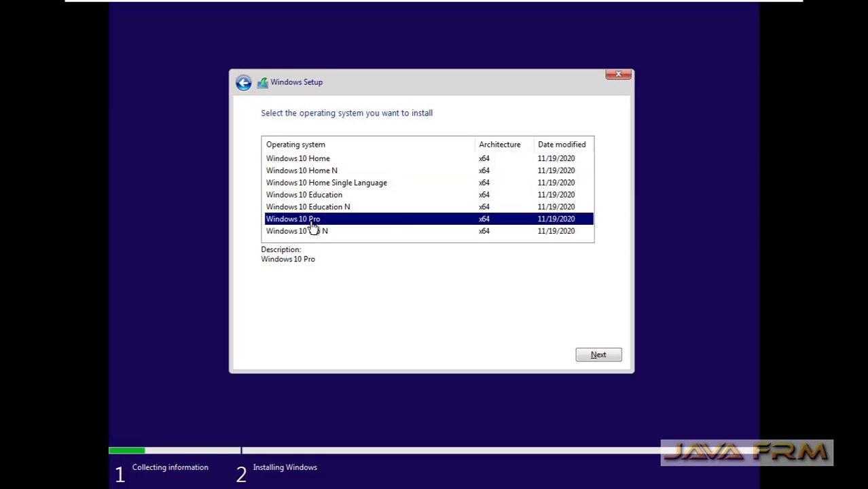
pyautogui.moveTo(341, 222)
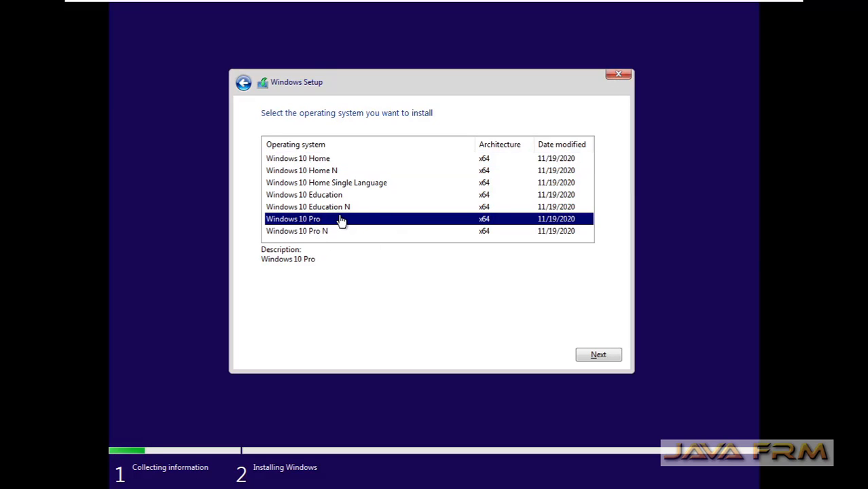
pyautogui.moveTo(598, 354)
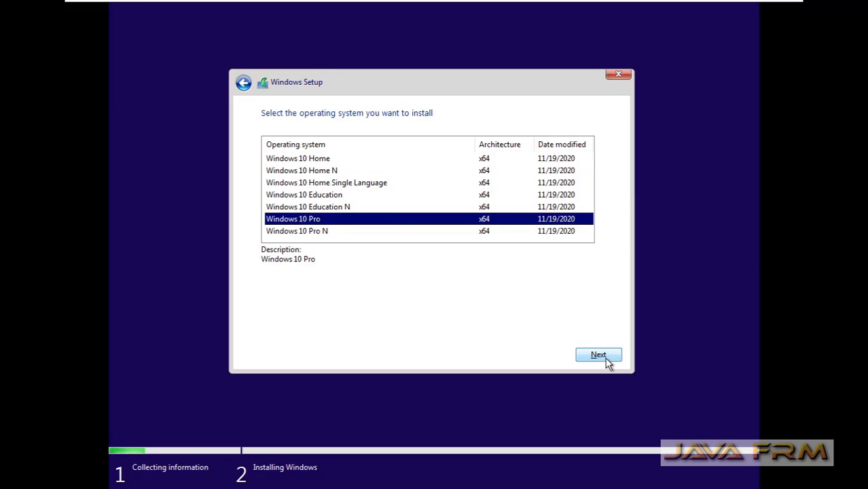
pyautogui.click(598, 355)
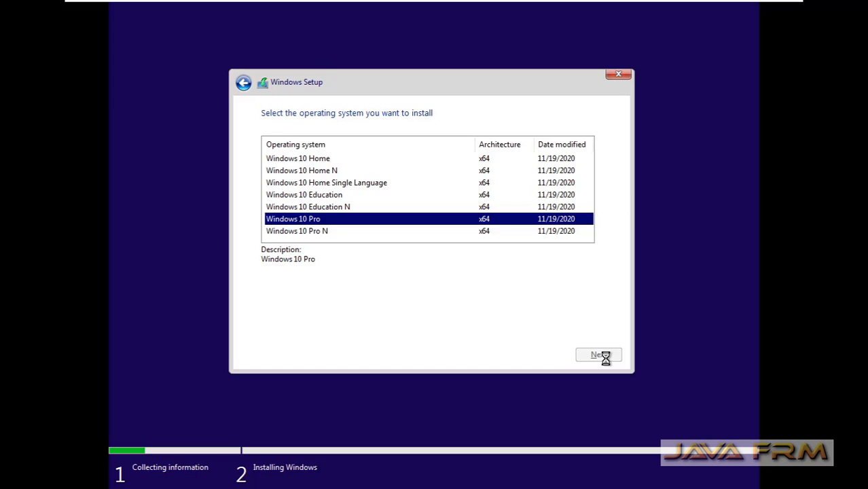
# Accept the Windows license terms and continue
pyautogui.click(598, 354)
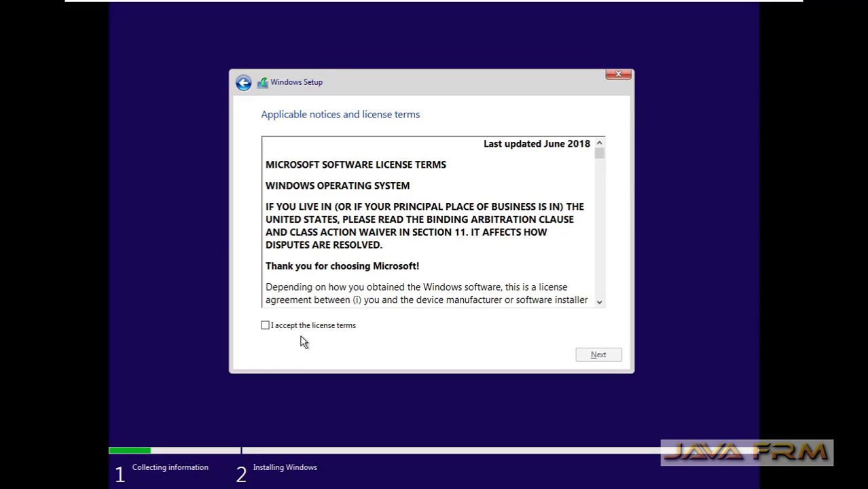
pyautogui.click(264, 325)
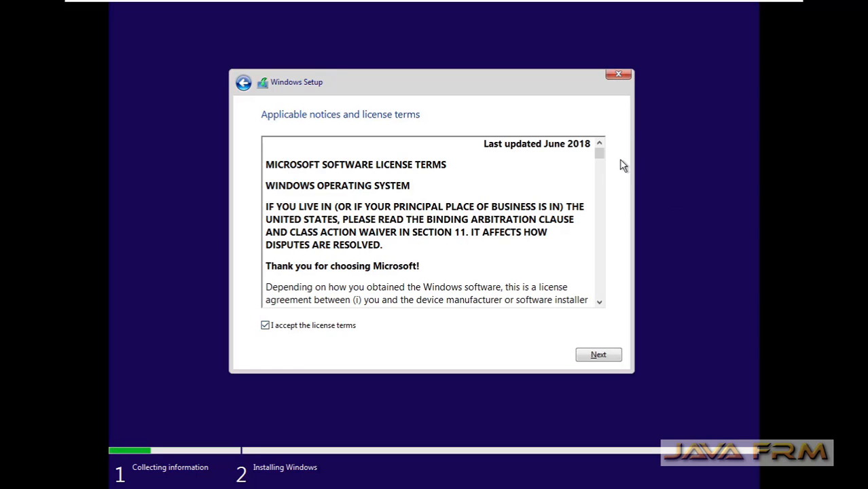
pyautogui.scroll(-3)
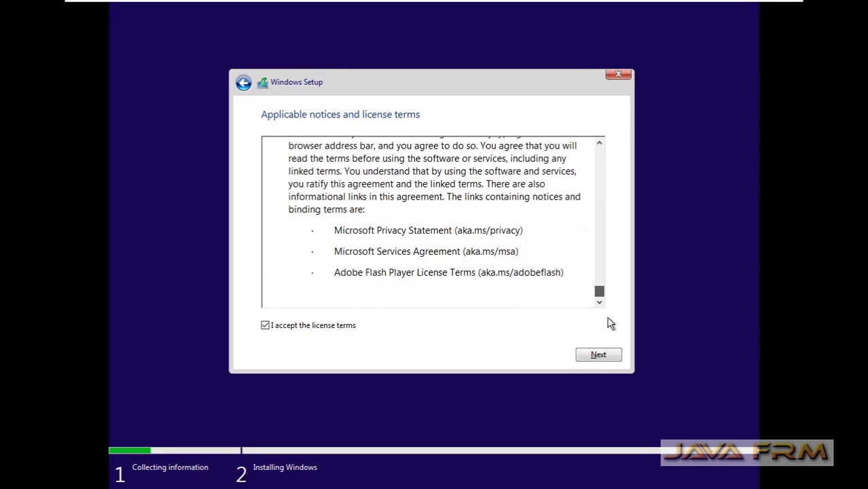
pyautogui.click(598, 355)
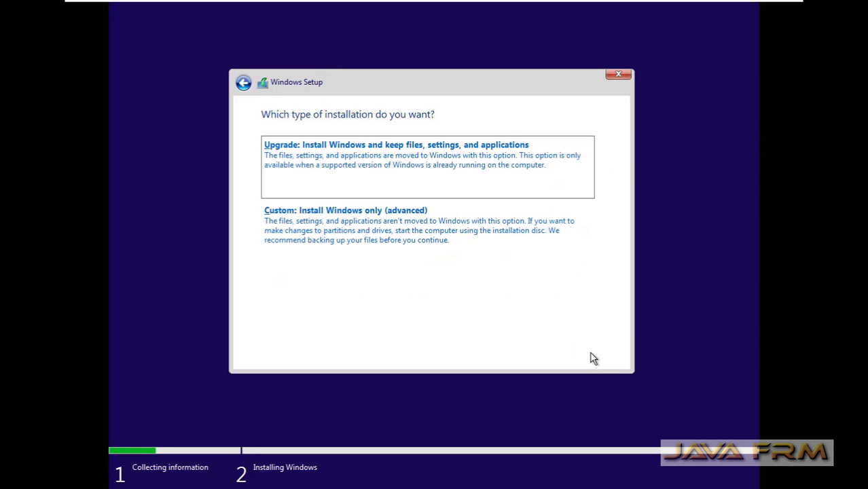
# Choose Custom install and create a full-size partition on the 120 GB Drive 0
pyautogui.click(343, 210)
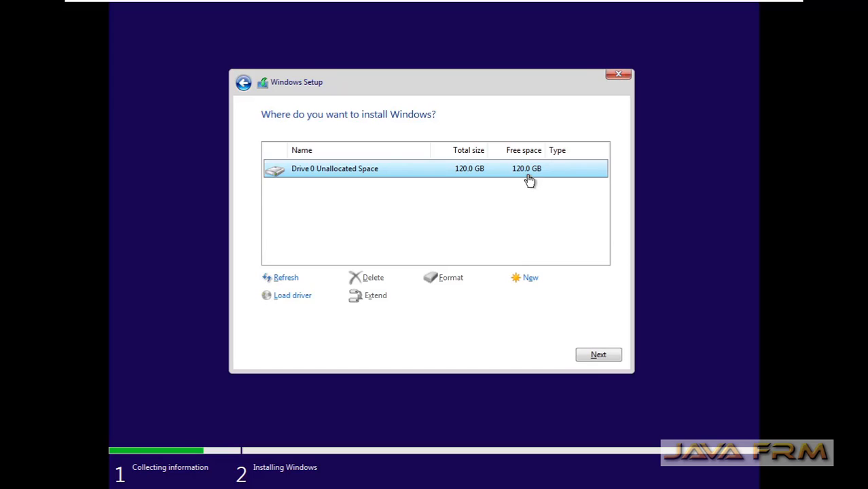
pyautogui.click(531, 278)
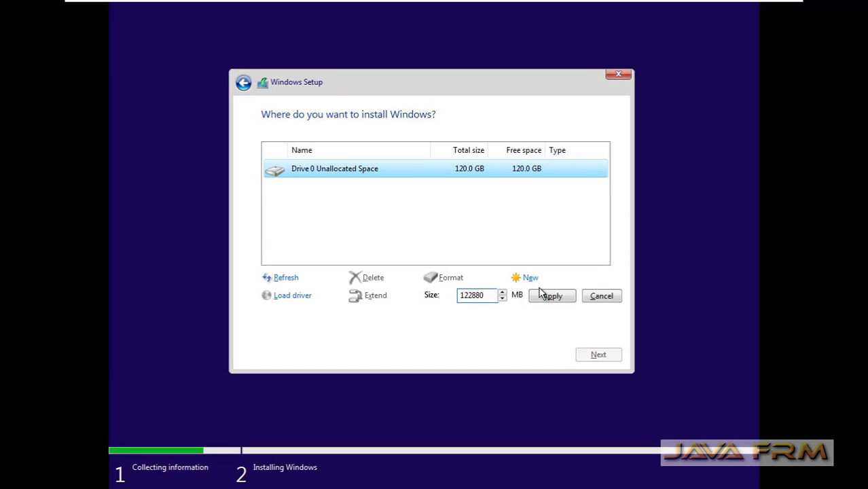
pyautogui.click(552, 295)
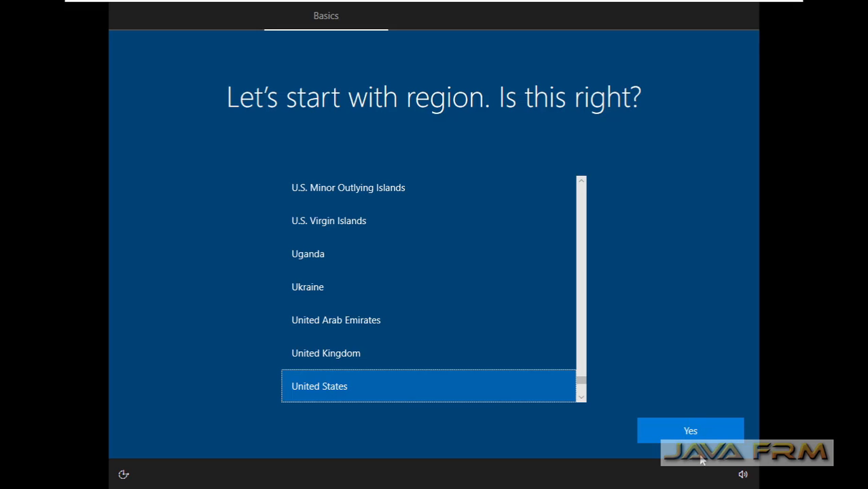
# Confirm United States region and US keyboard layout, skipping a second layout
pyautogui.click(691, 431)
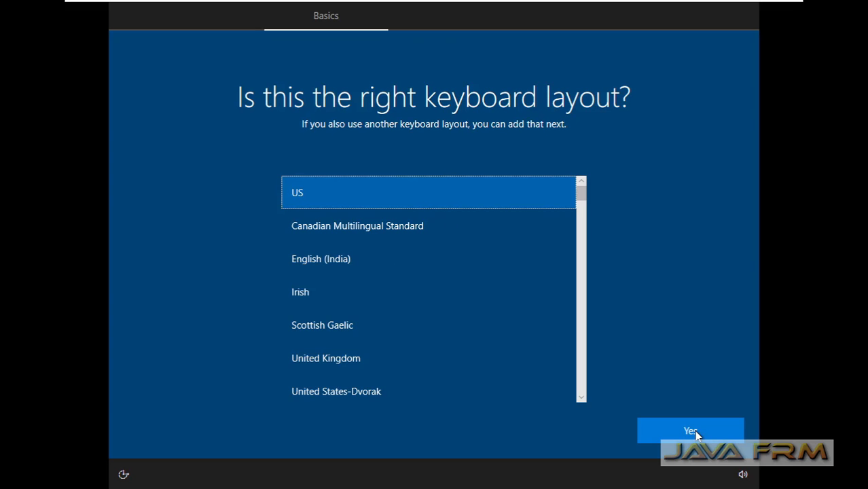
pyautogui.click(690, 430)
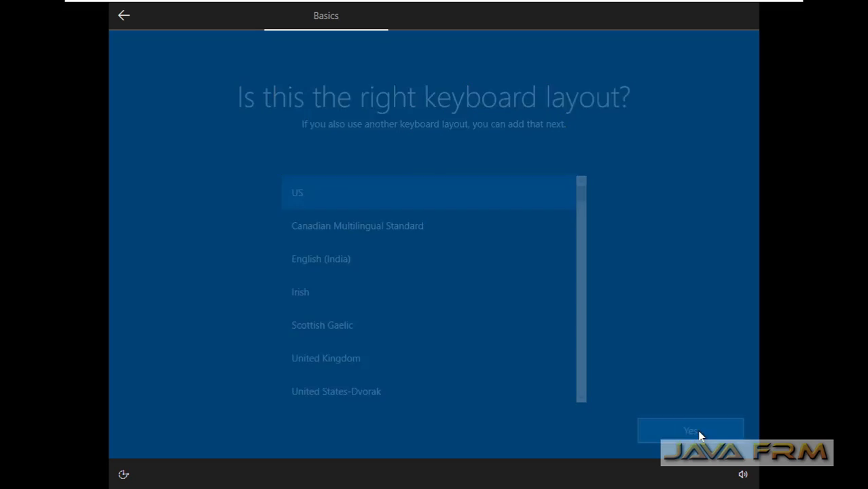
pyautogui.click(691, 430)
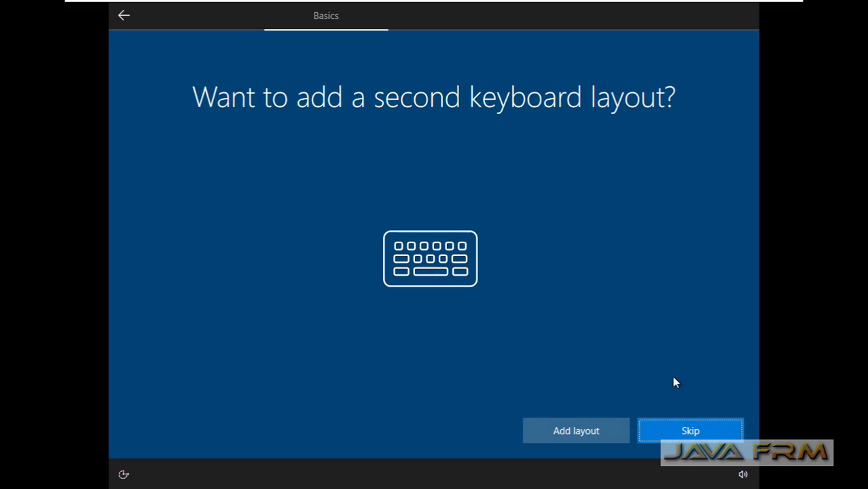
pyautogui.click(690, 430)
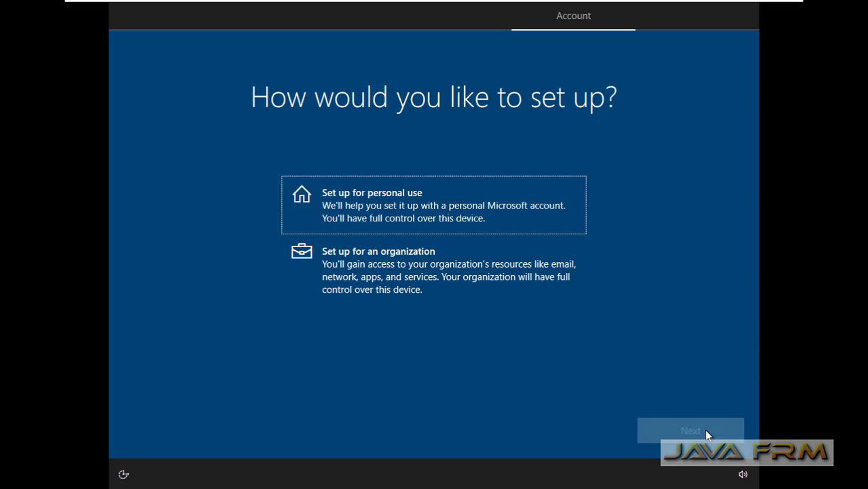
# Set up for personal use with an offline account and limited experience
pyautogui.click(434, 205)
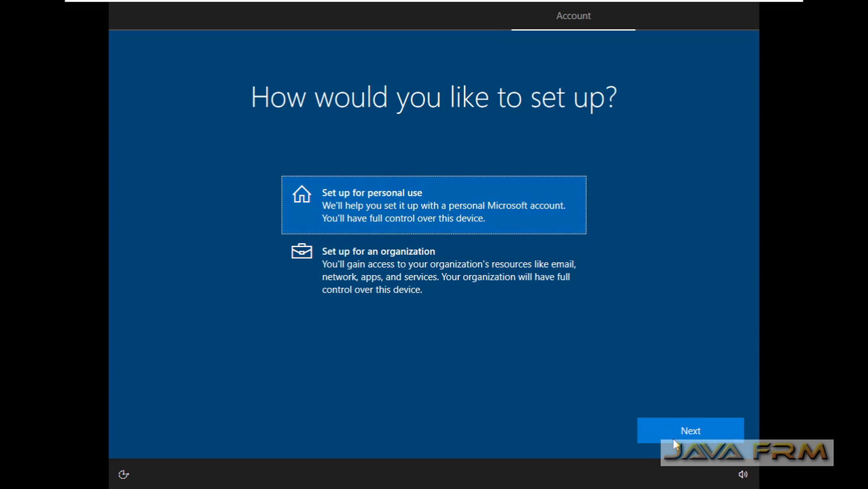
pyautogui.click(692, 430)
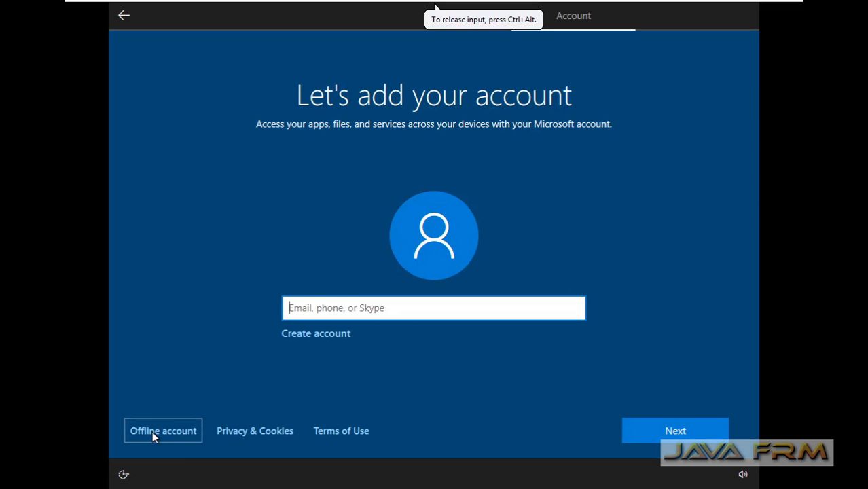
pyautogui.click(159, 431)
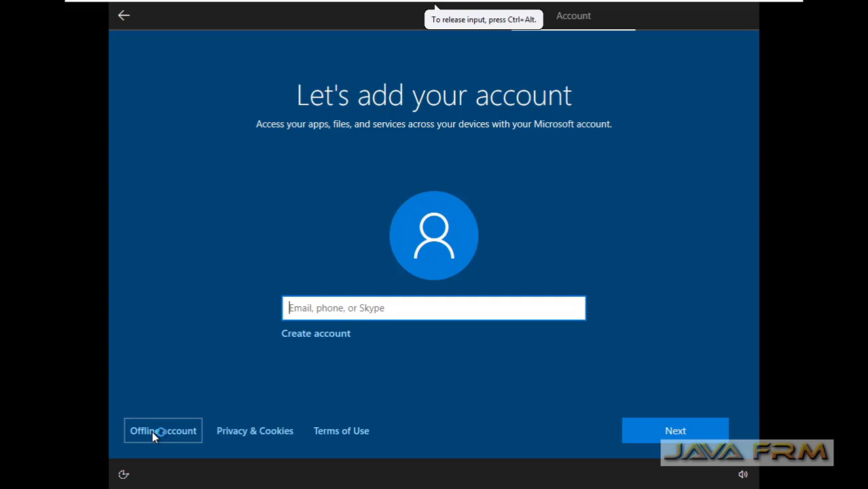
pyautogui.click(162, 430)
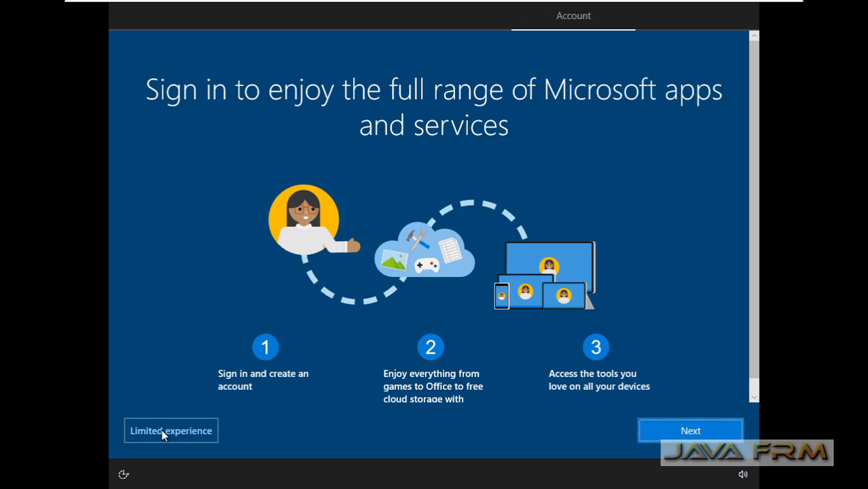
pyautogui.click(171, 430)
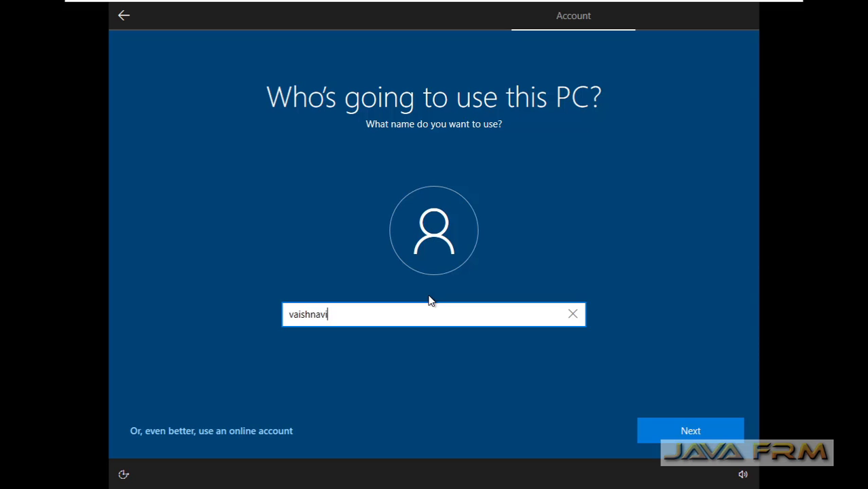
# Enter the account name and password twice, then choose a security question
pyautogui.click(691, 431)
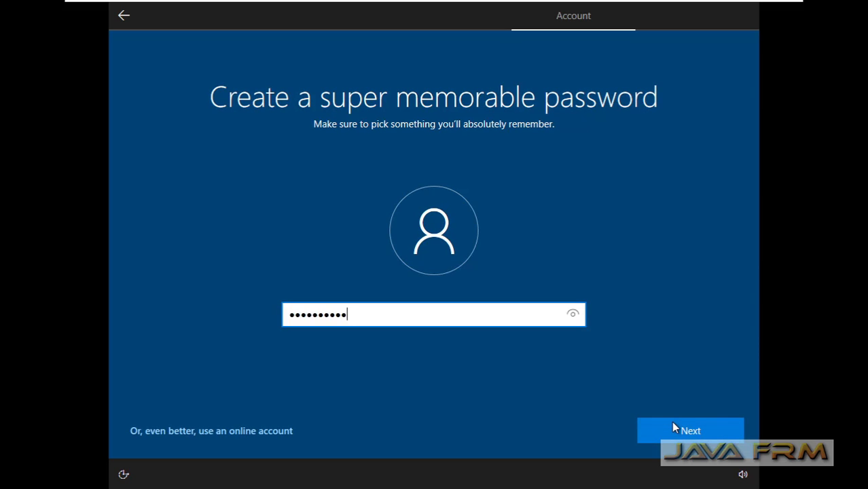
pyautogui.click(691, 430)
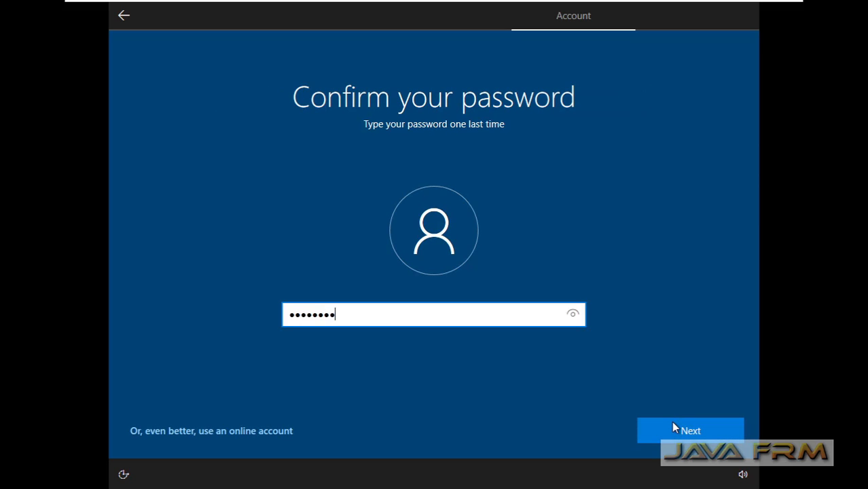
pyautogui.click(690, 430)
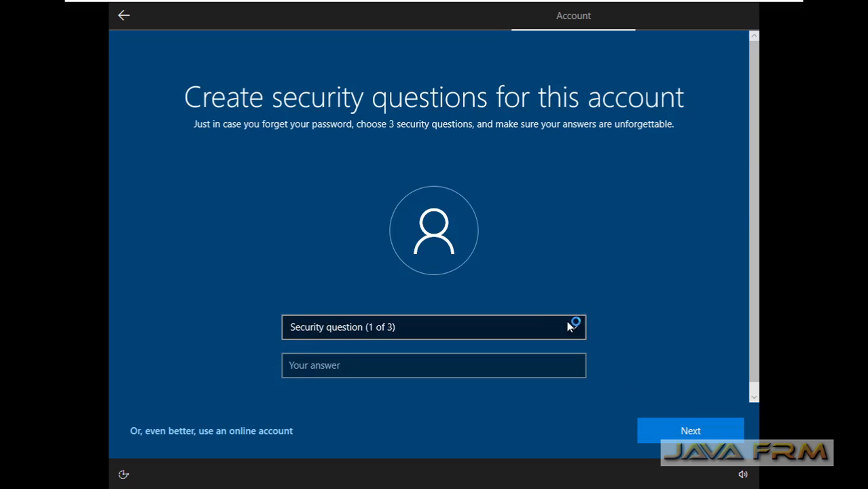
pyautogui.click(433, 328)
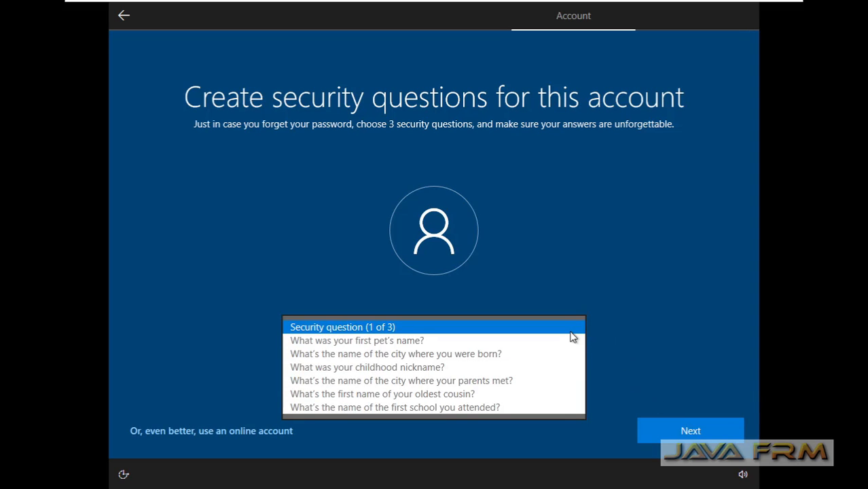
pyautogui.click(692, 430)
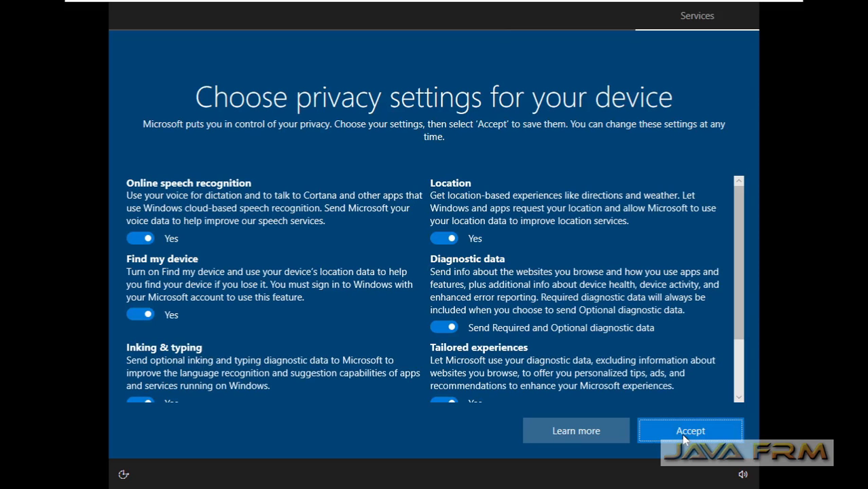
# Accept the privacy settings with everything off and skip the Cortana prompt
pyautogui.scroll(-3)
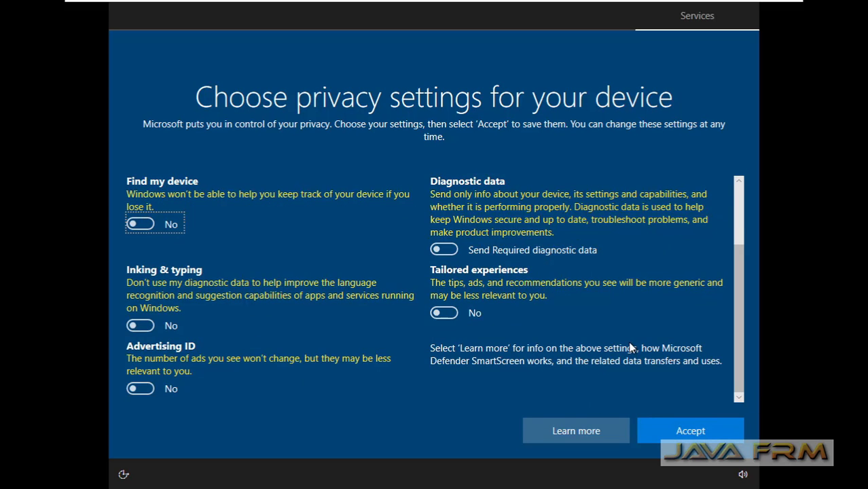
pyautogui.click(692, 431)
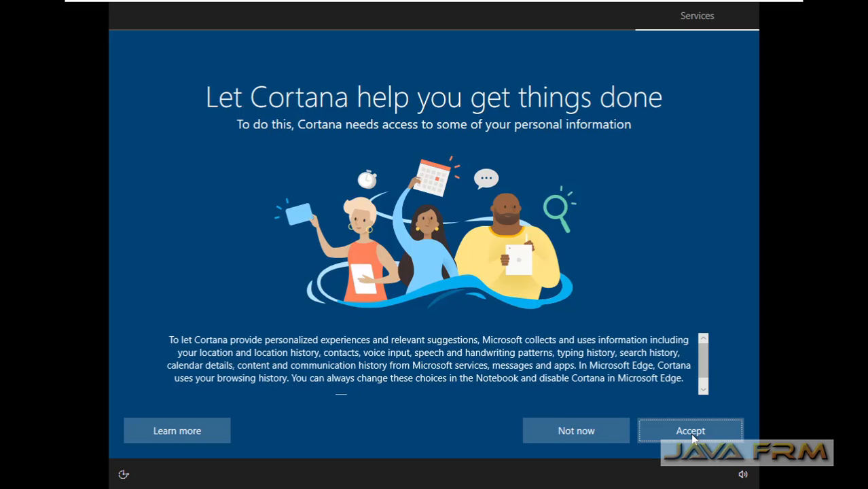
pyautogui.click(691, 431)
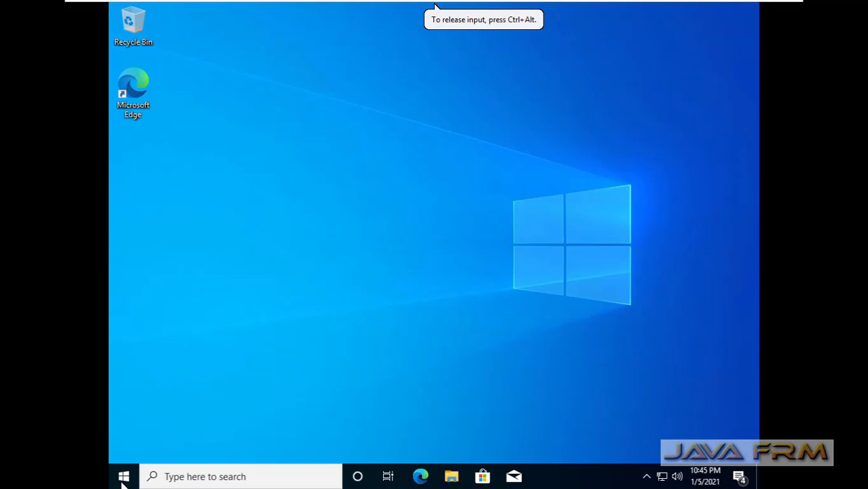
pyautogui.moveTo(126, 477)
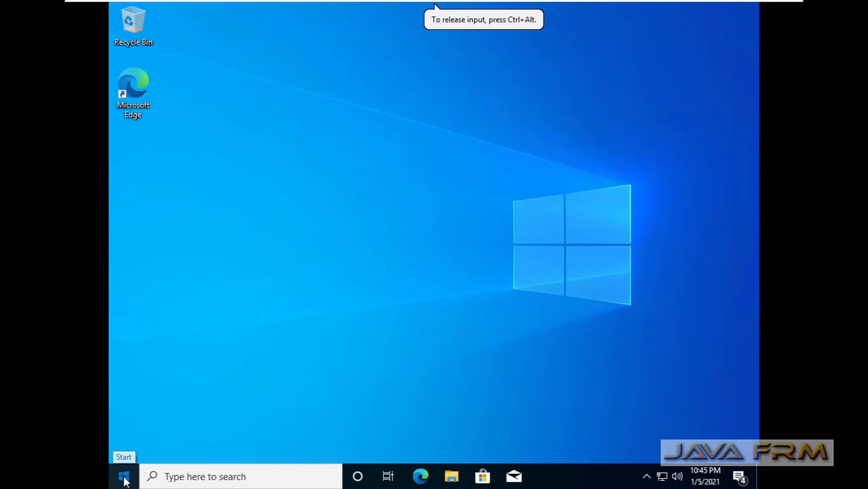
# Open the guest Start menu, scroll the app list and search for 'myp'
pyautogui.click(123, 476)
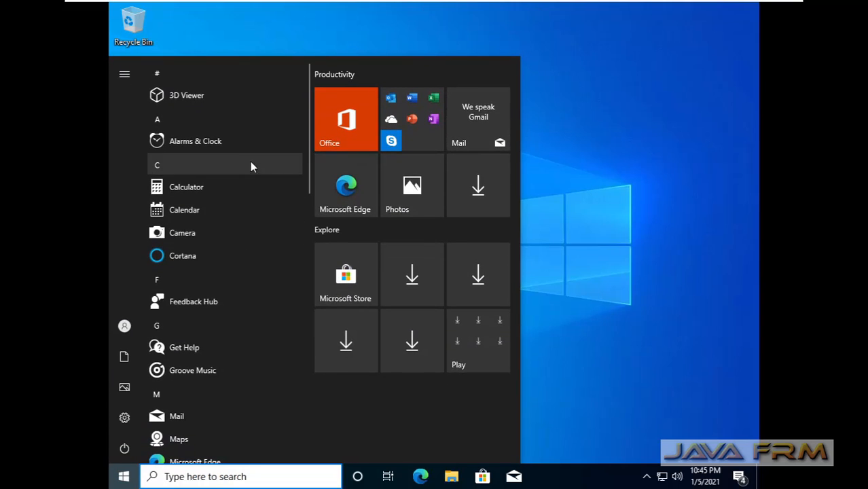
pyautogui.scroll(-3)
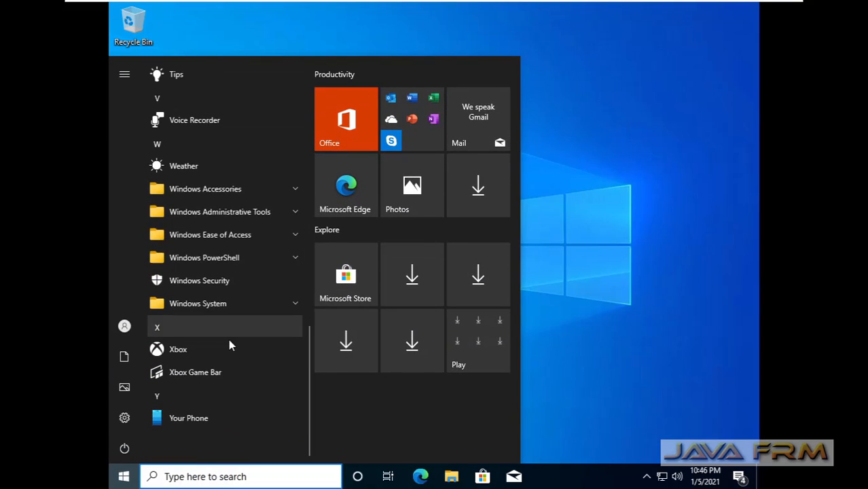
pyautogui.moveTo(208, 173)
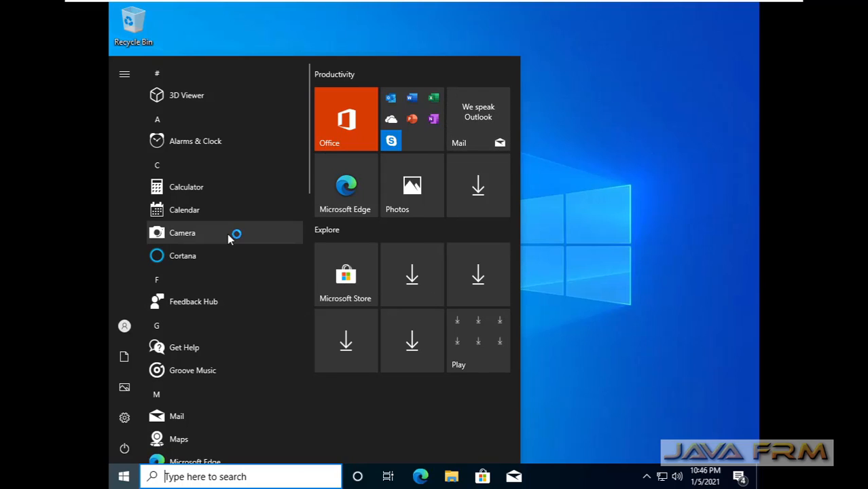
pyautogui.write('myp')
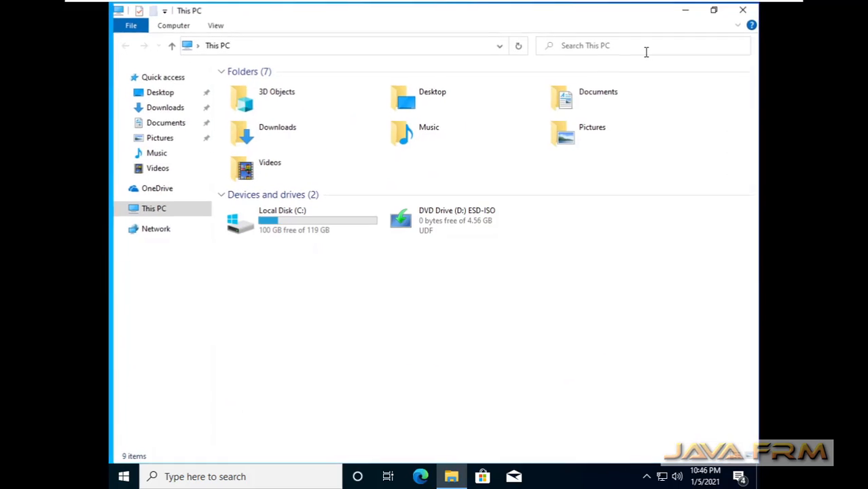
# Check This PC properties show Windows 10 Pro 20H2 build 19042.631, then close Settings and Explorer
pyautogui.rightClick(153, 209)
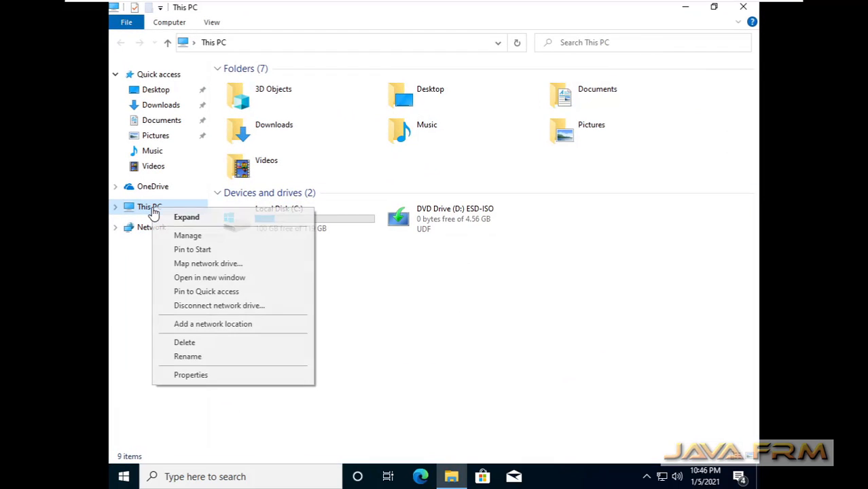
pyautogui.click(214, 381)
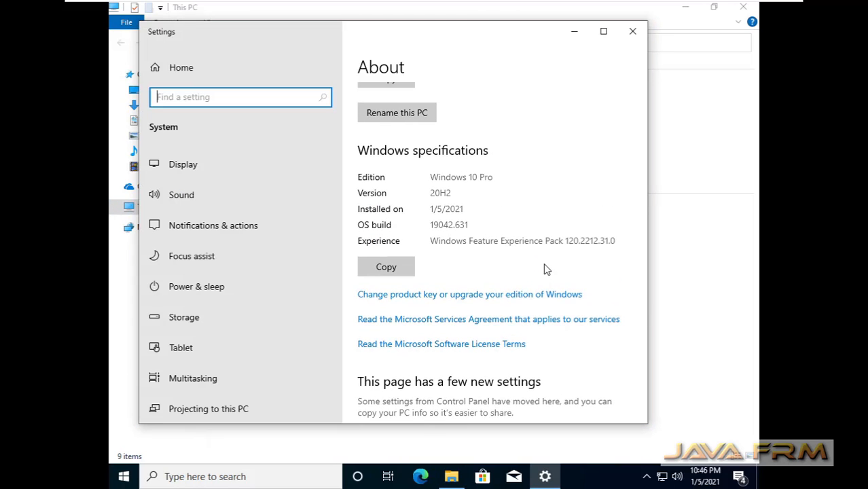
pyautogui.moveTo(406, 212)
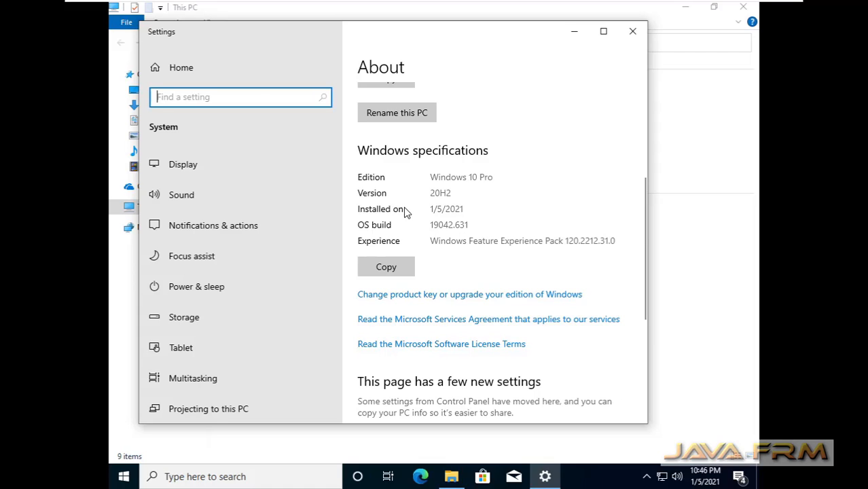
pyautogui.moveTo(430, 199)
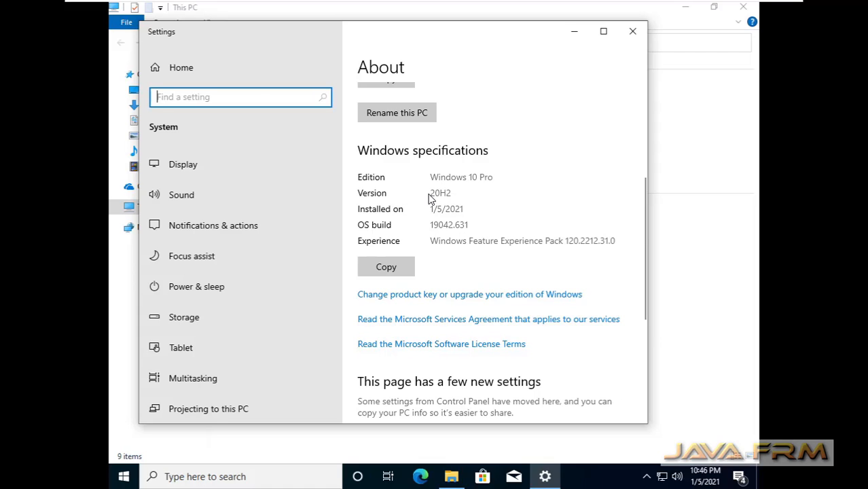
pyautogui.doubleClick(459, 225)
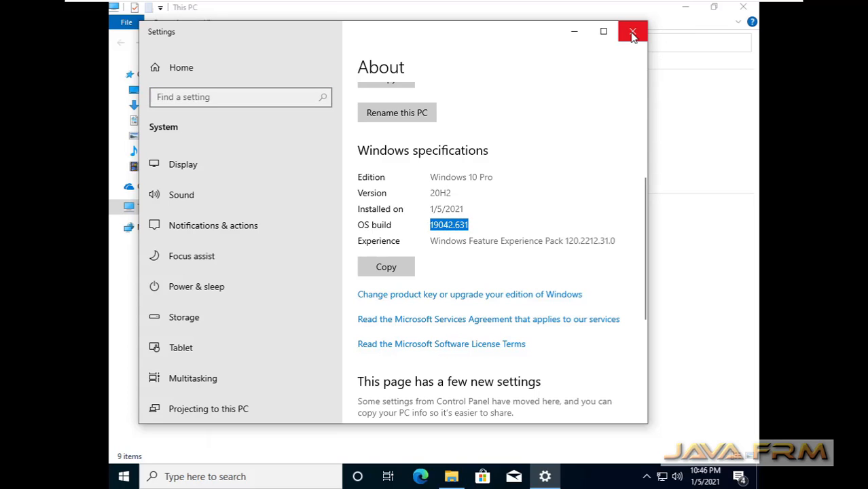
pyautogui.click(631, 31)
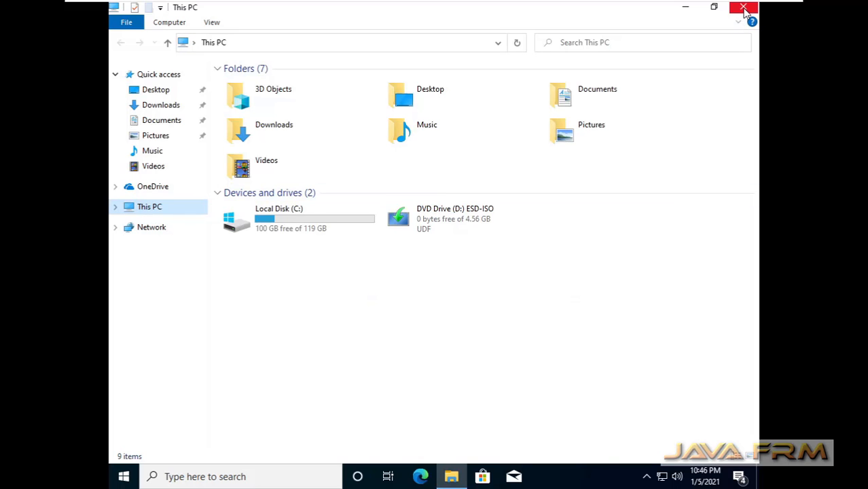
pyautogui.click(742, 7)
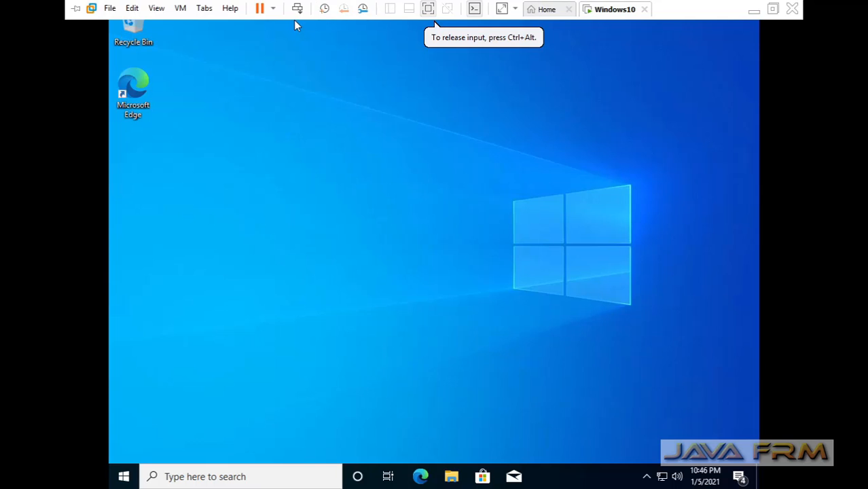
# Start Install VMware Tools from the VM menu and confirm connecting the installer disc
pyautogui.click(180, 8)
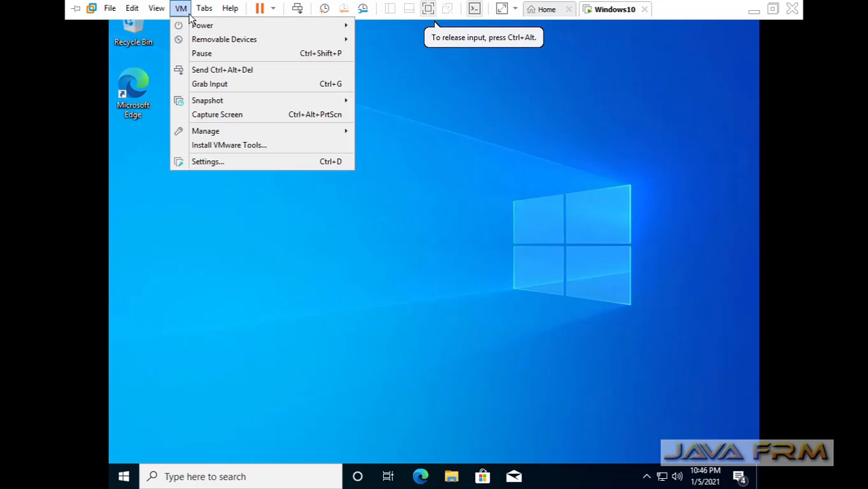
pyautogui.click(229, 145)
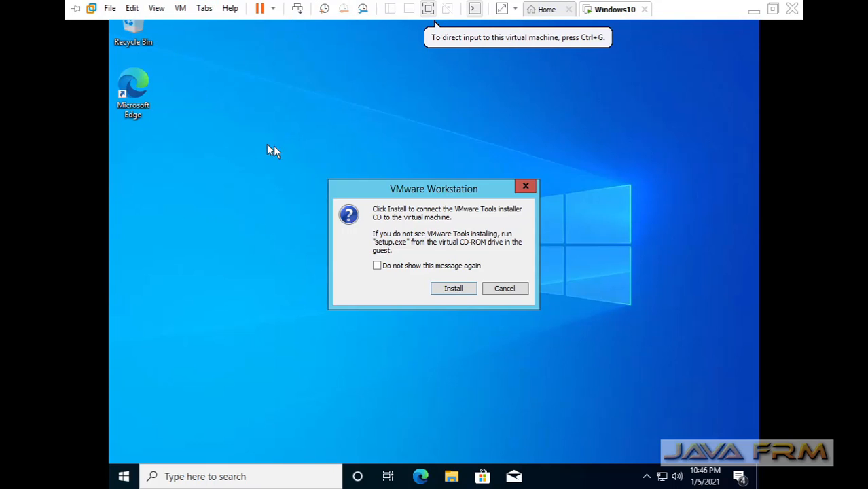
pyautogui.click(453, 289)
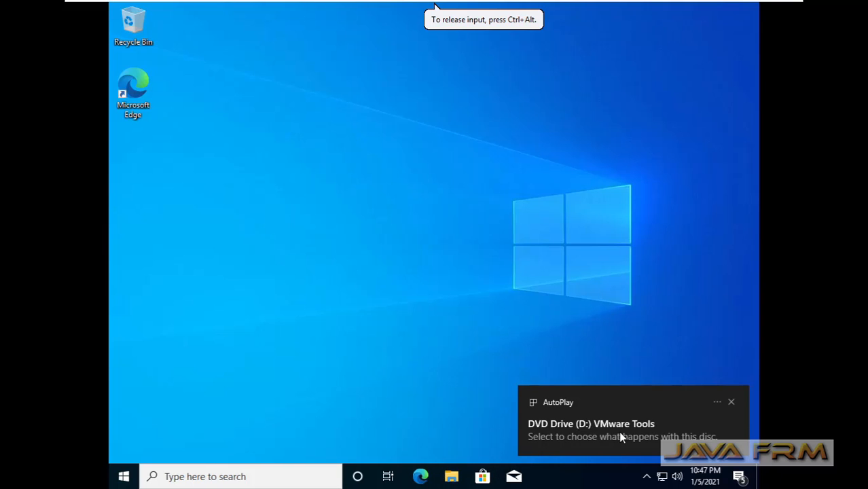
# Run setup64.exe from the VMware Tools disc under This PC in the guest
pyautogui.click(451, 477)
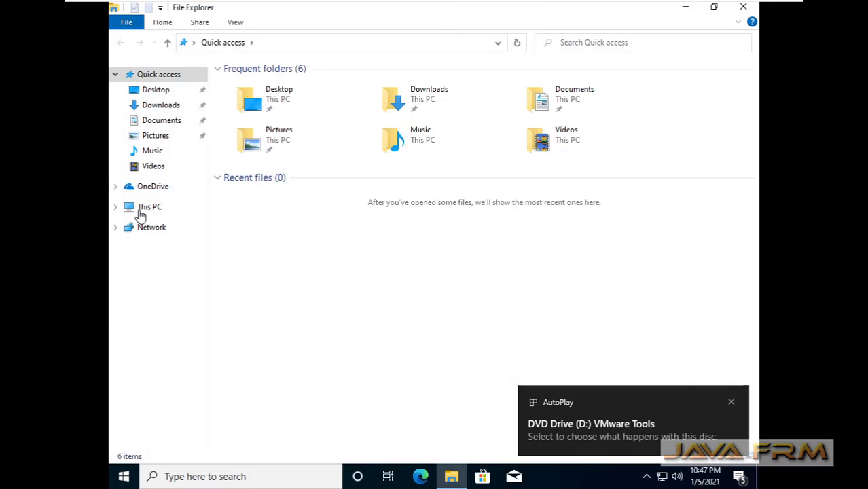
pyautogui.click(150, 206)
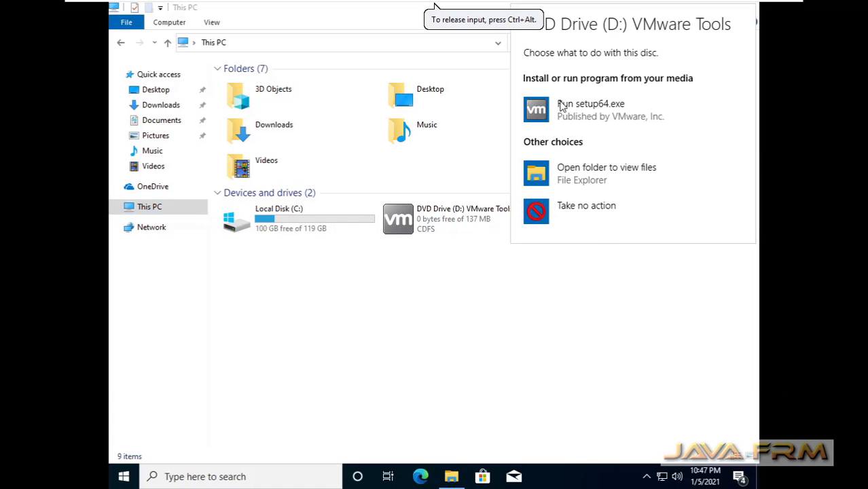
pyautogui.click(590, 109)
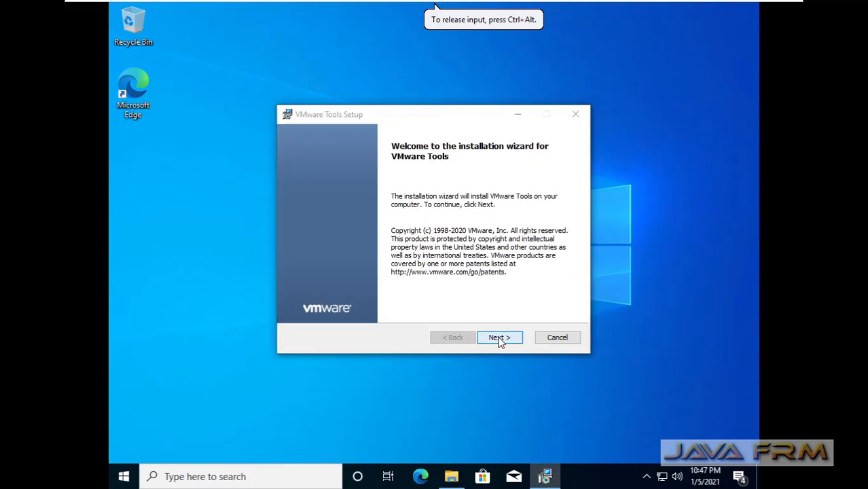
# Run the VMware Tools wizard with the Typical setup type through to Finish
pyautogui.click(499, 337)
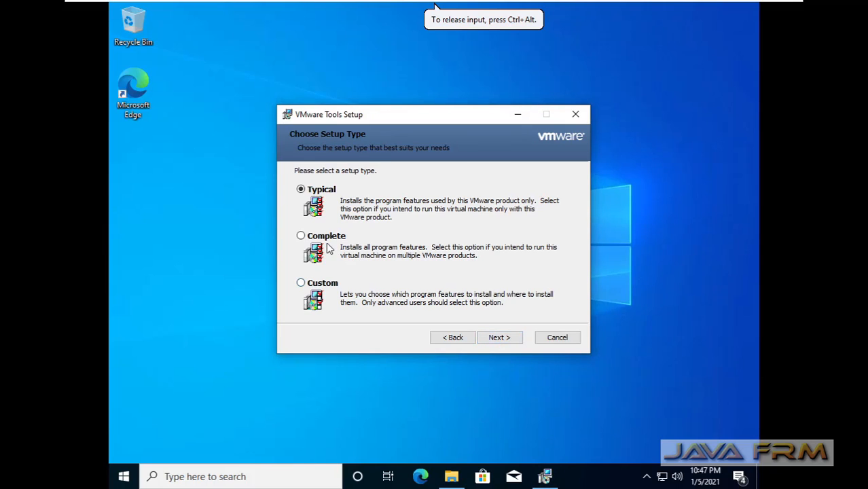
pyautogui.click(500, 337)
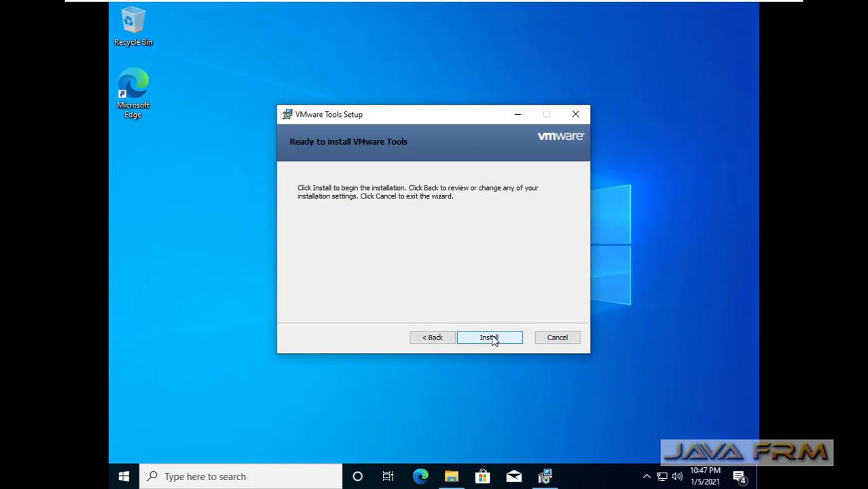
pyautogui.click(490, 337)
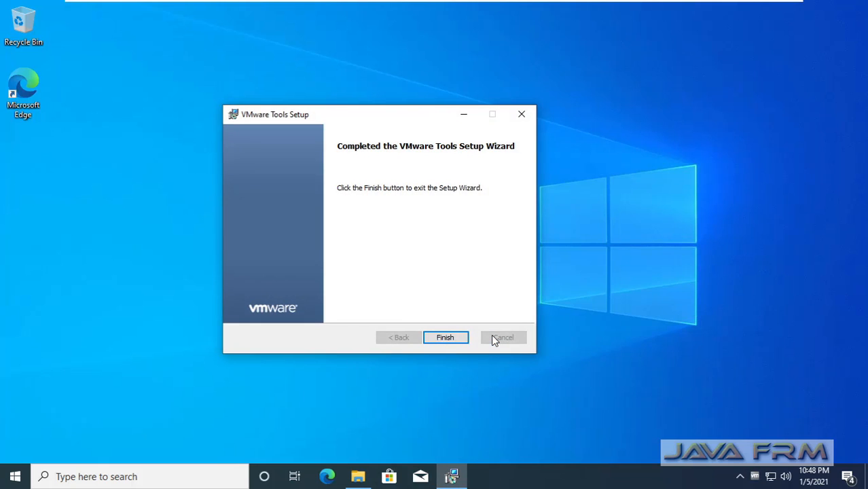
pyautogui.click(445, 337)
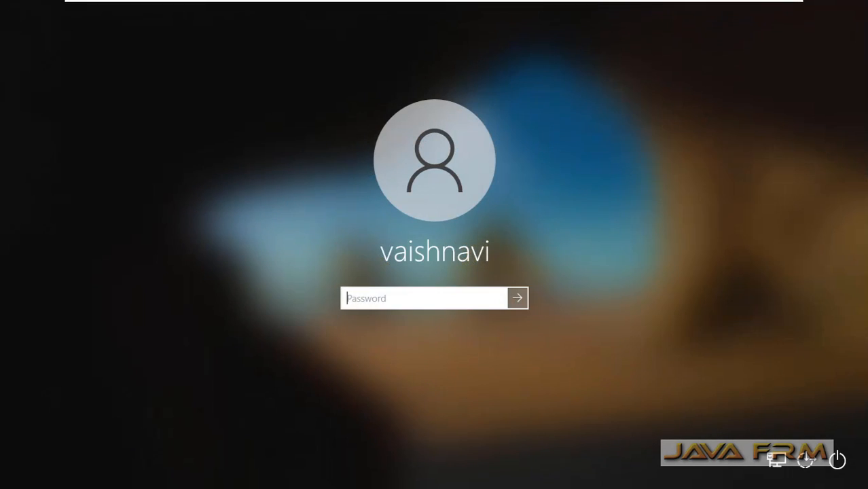
# Enter the account password on the guest lock screen and sign in
pyautogui.write('••')
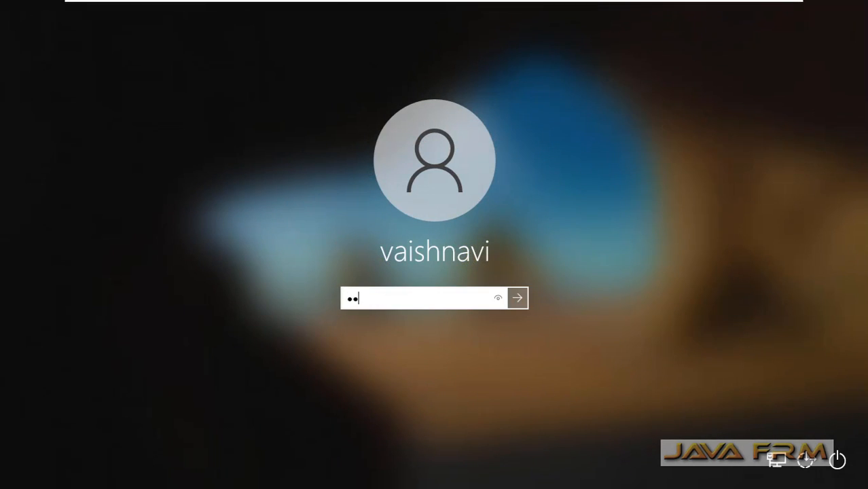
pyautogui.click(522, 297)
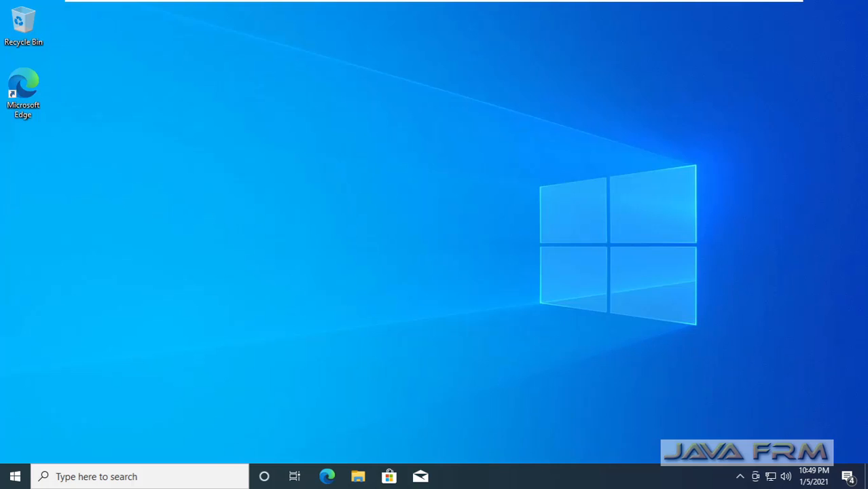
pyautogui.moveTo(9, 477)
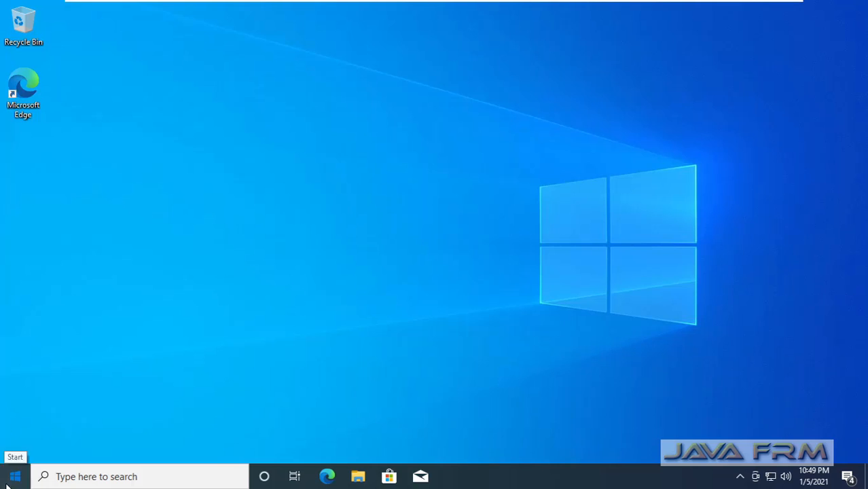
# Search 'not' in the guest Start menu to launch Notepad
pyautogui.click(9, 477)
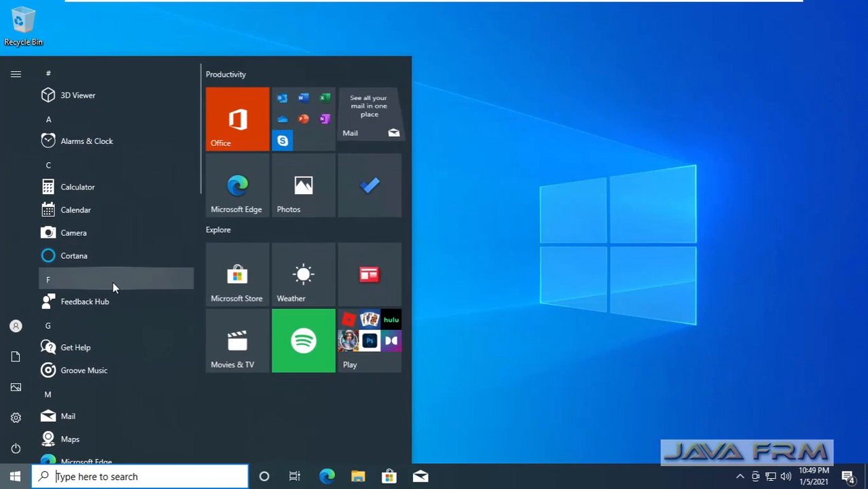
pyautogui.scroll(-3)
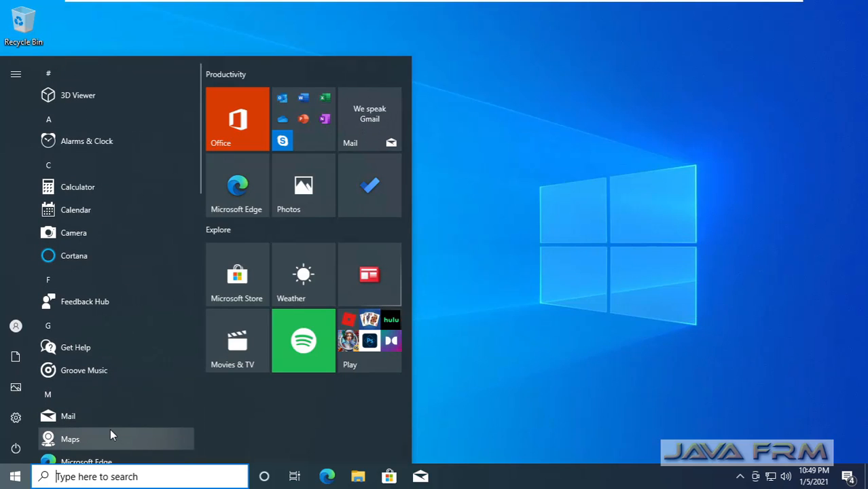
pyautogui.write('not')
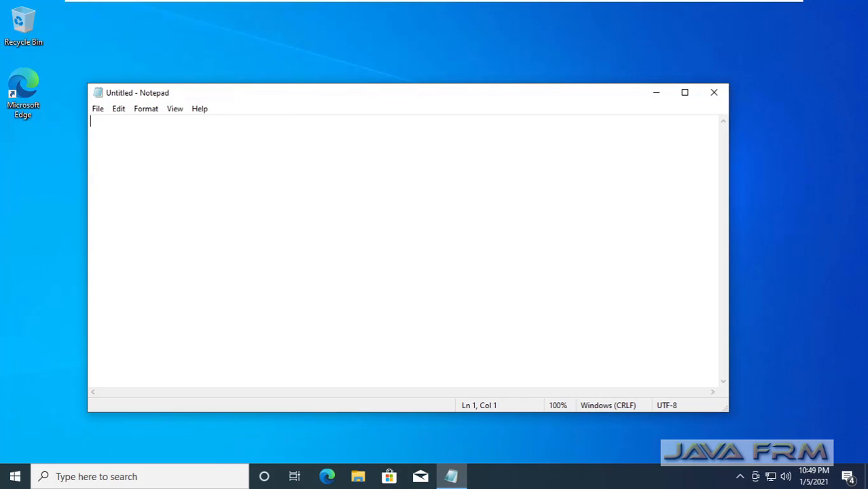
# Type and copy 'I am in Windows 10 20 H2 VM now !!' in guest Notepad, leaving full screen
pyautogui.write('I am in Windows 10 20 H2 VM now !!')
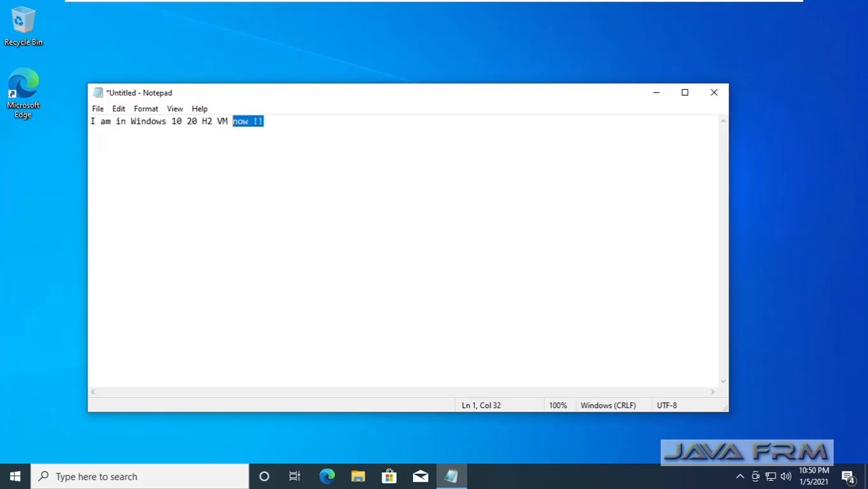
pyautogui.rightClick(154, 127)
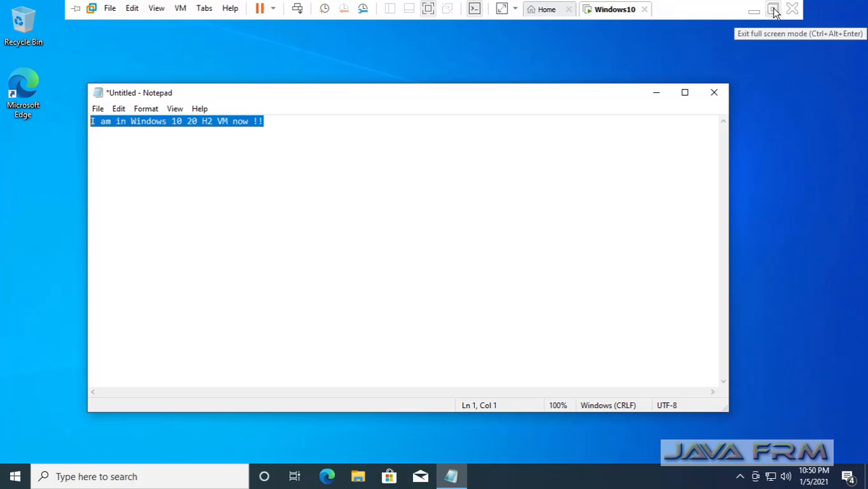
pyautogui.click(778, 7)
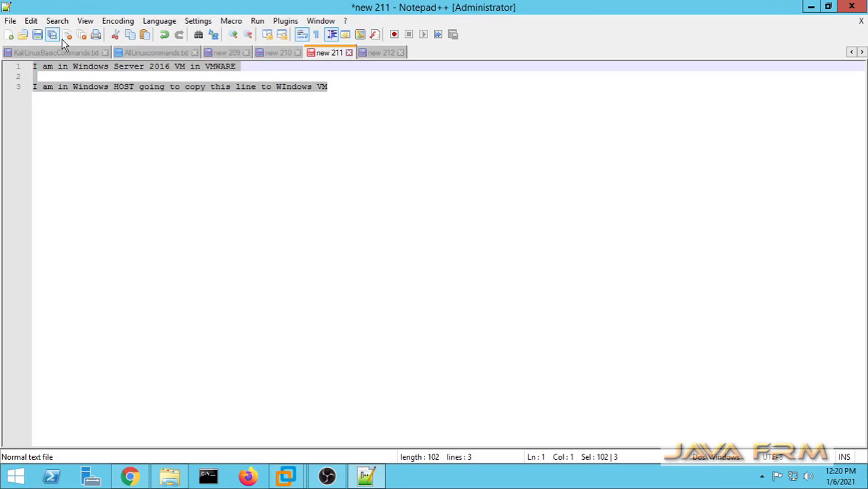
# Paste the VM's line into host Notepad++ and begin a new line with 'I'
pyautogui.rightClick(136, 86)
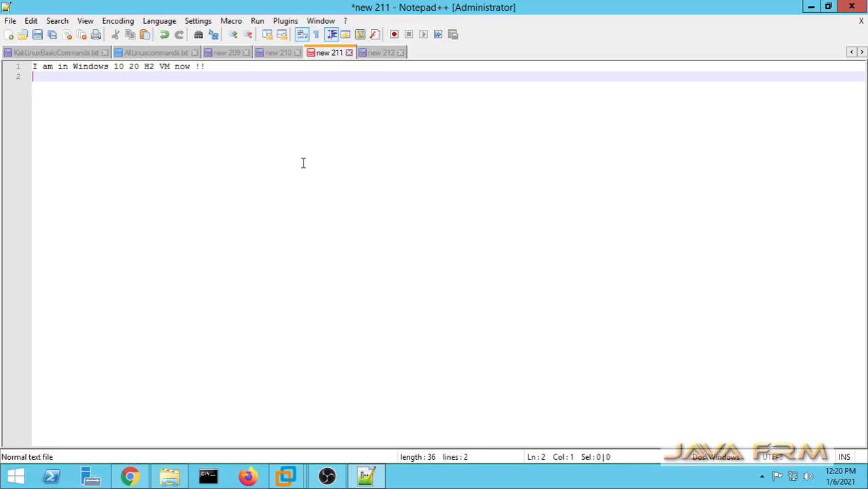
pyautogui.press('Enter')
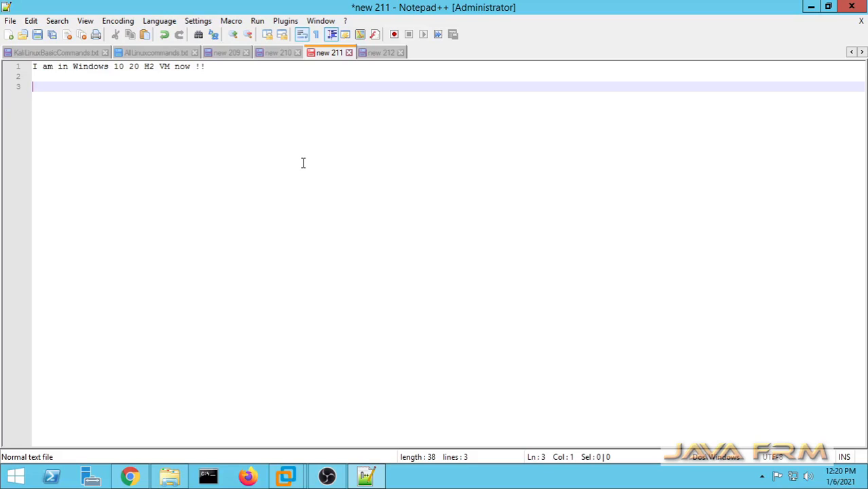
pyautogui.write('I')
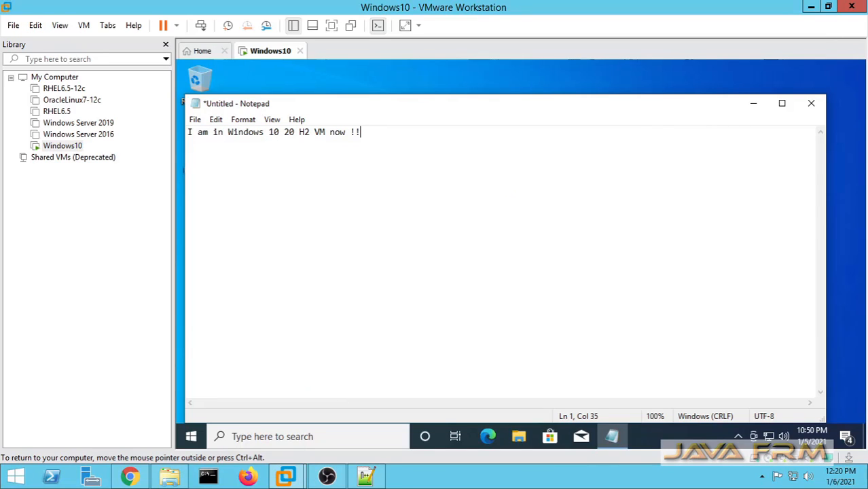
# Paste the host line into guest Notepad, then close it choosing Don't Save
pyautogui.rightClick(408, 156)
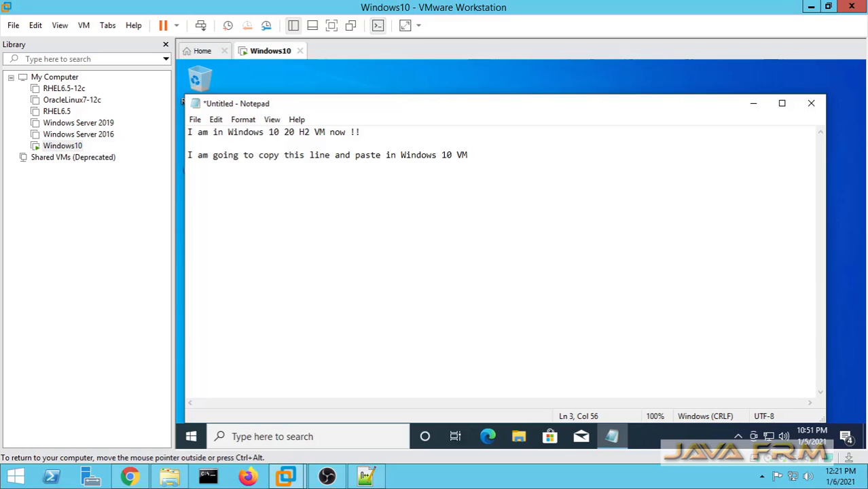
pyautogui.moveTo(811, 103)
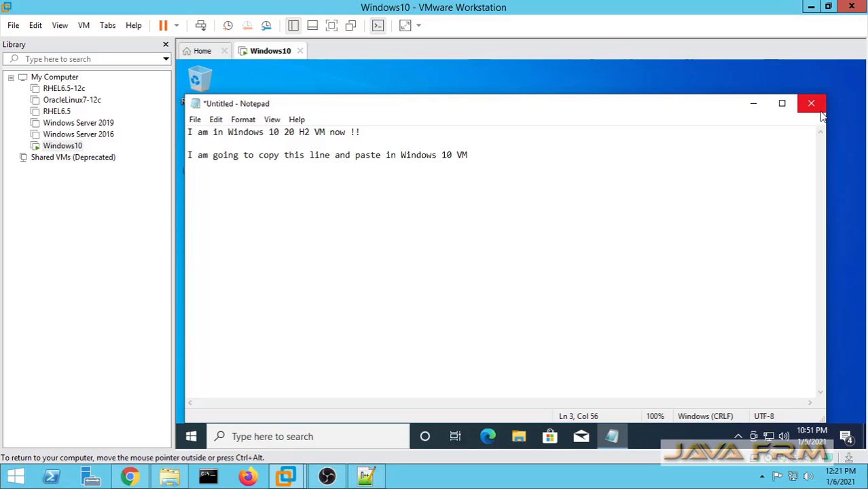
pyautogui.moveTo(811, 104)
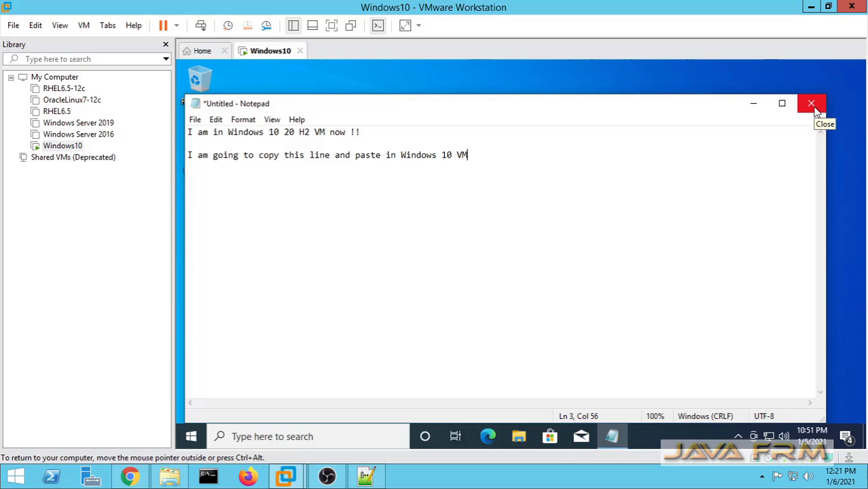
pyautogui.click(812, 103)
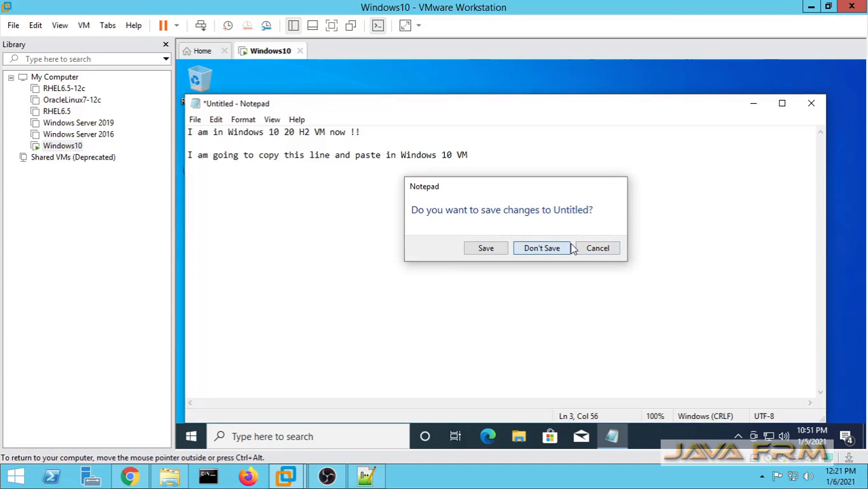
pyautogui.click(542, 248)
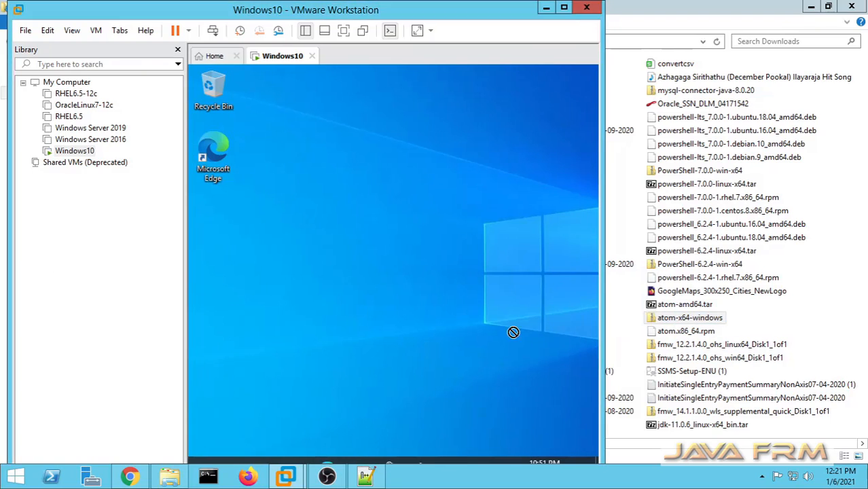
# Drag atom-x64-windows zip from host Downloads to the VM desktop and open it via right-click
pyautogui.click(690, 317)
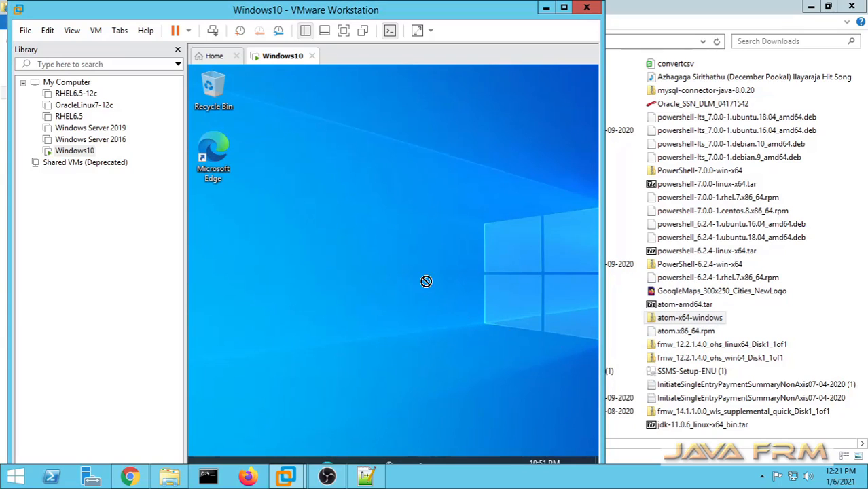
pyautogui.moveTo(390, 239)
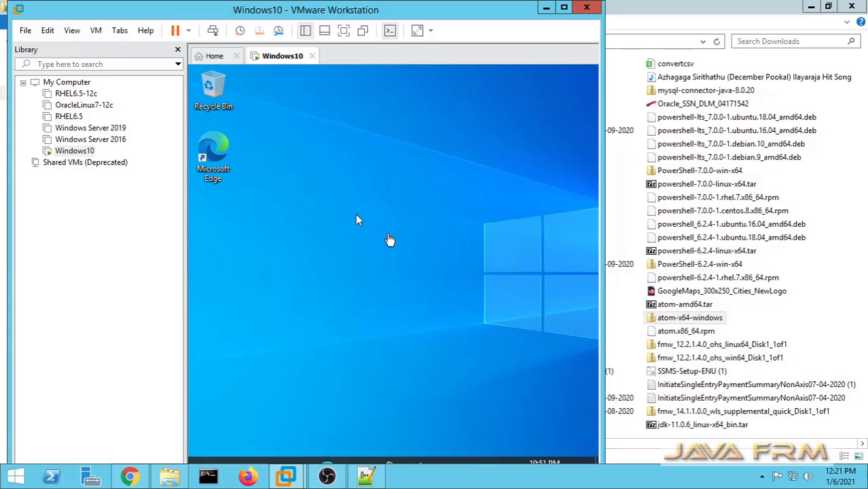
pyautogui.click(689, 318)
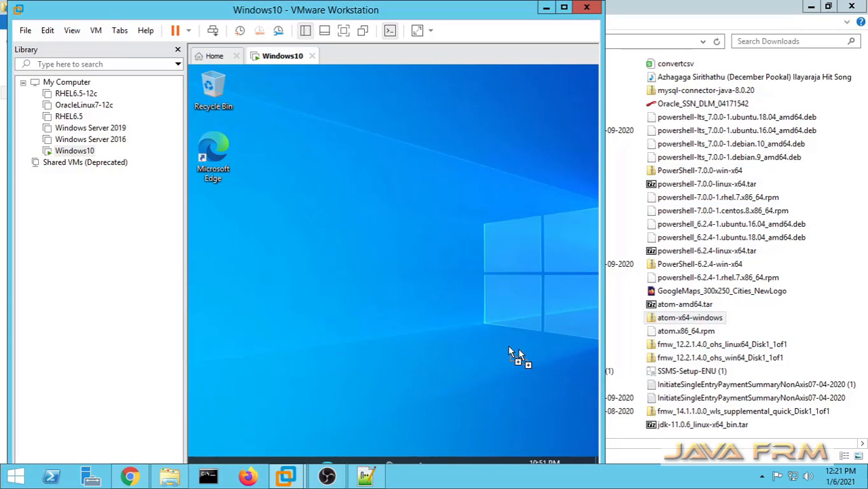
pyautogui.moveTo(462, 283)
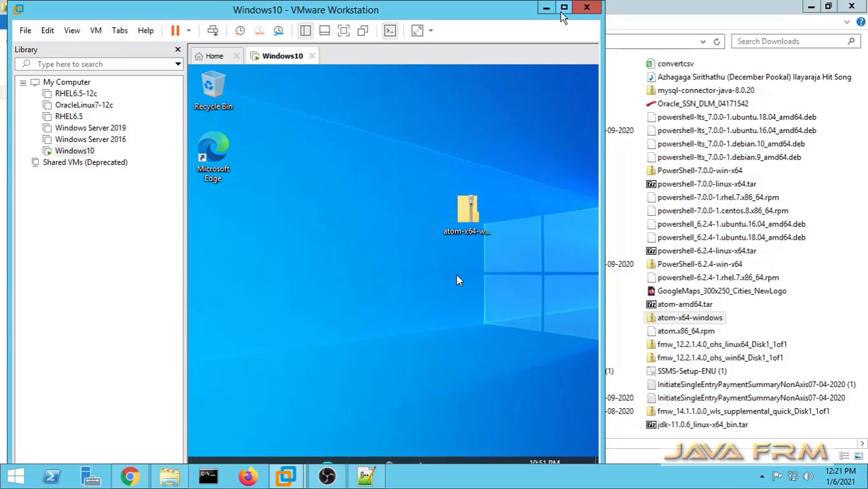
pyautogui.click(564, 8)
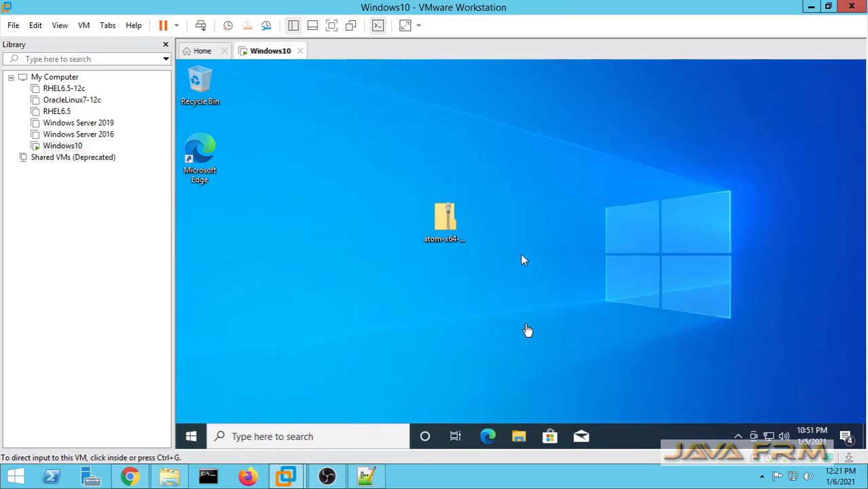
pyautogui.click(444, 221)
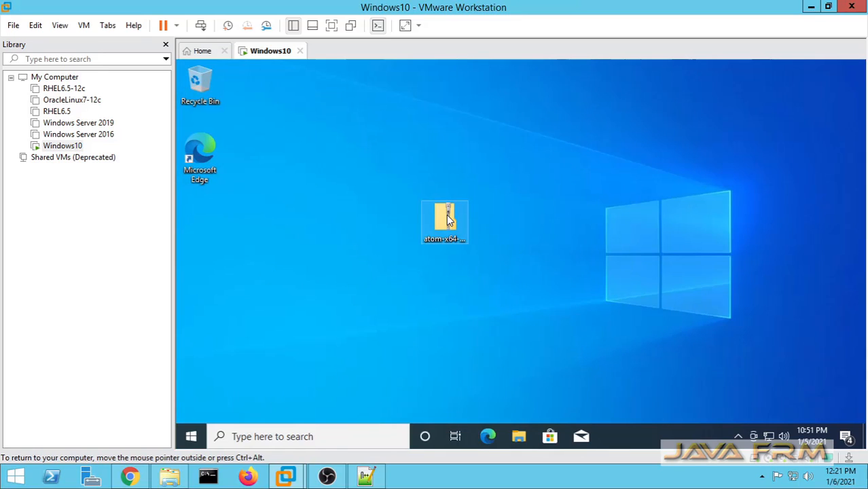
pyautogui.rightClick(446, 221)
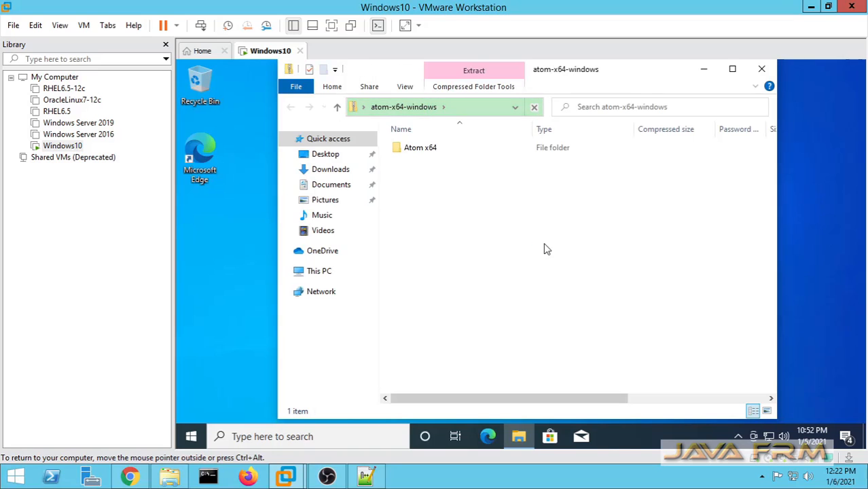
# Open the Atom x64 folder inside the zip, then close the guest Explorer window
pyautogui.click(420, 148)
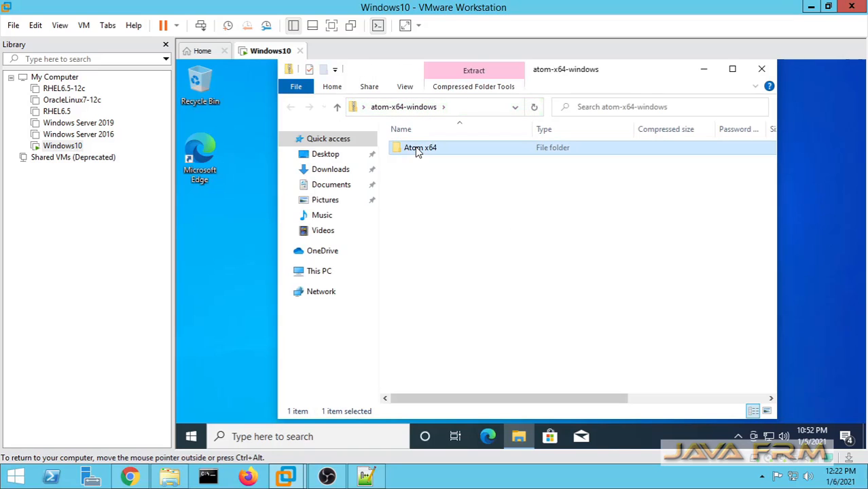
pyautogui.moveTo(522, 236)
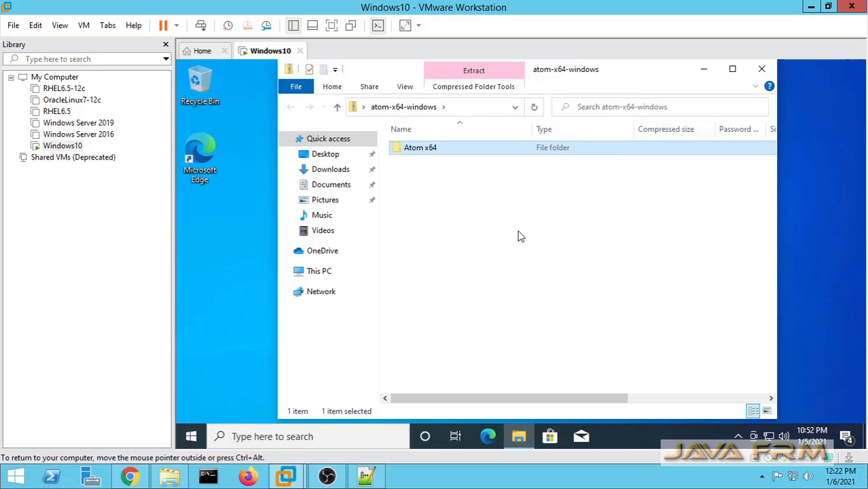
pyautogui.doubleClick(421, 147)
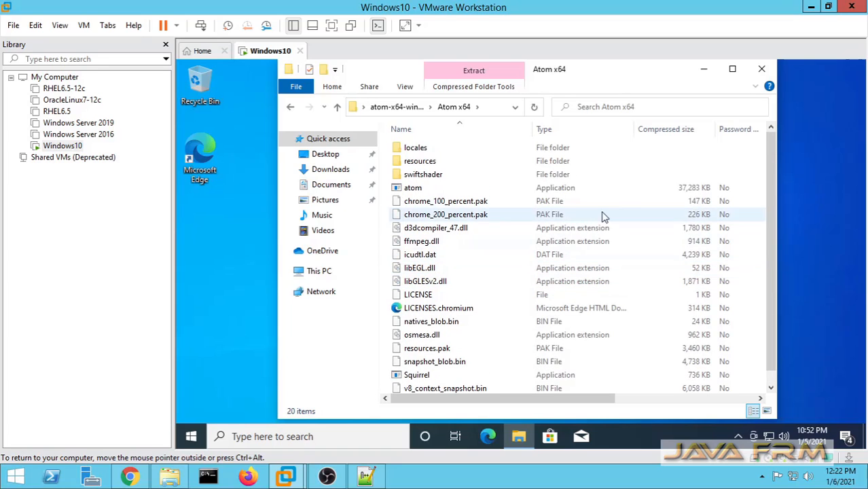
pyautogui.click(762, 69)
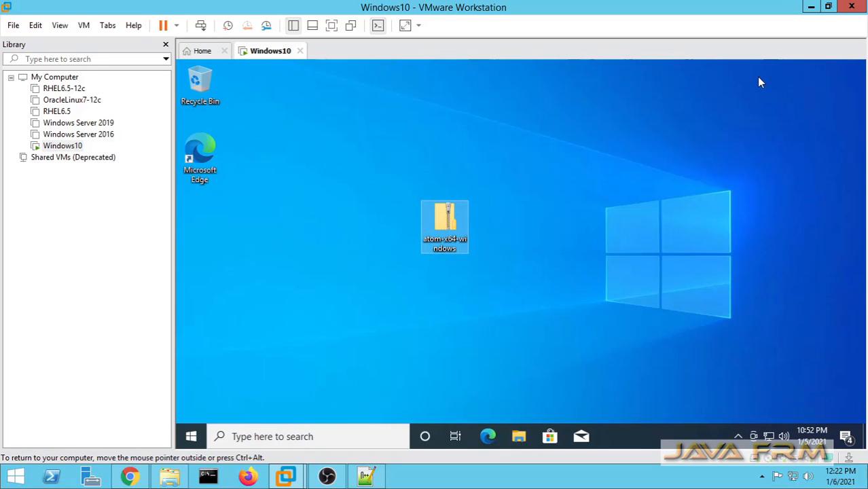
pyautogui.moveTo(522, 291)
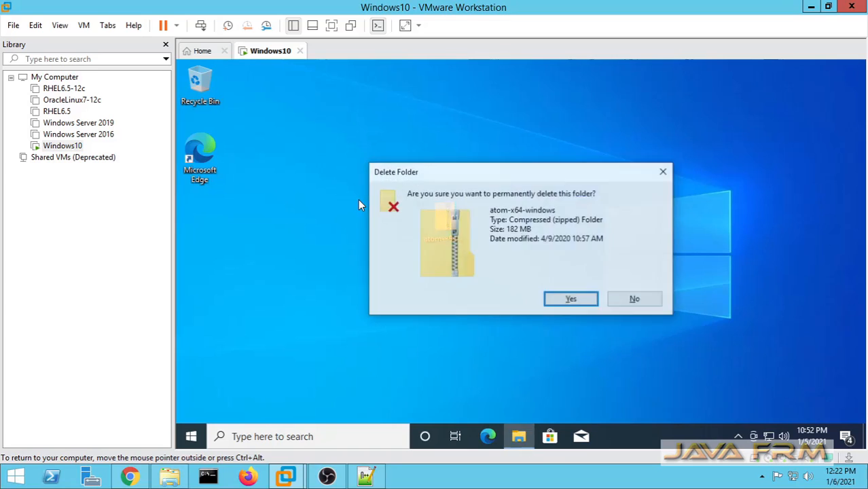
# Confirm permanent deletion of the atom-x64-windows zip in the Delete Folder dialog
pyautogui.click(571, 298)
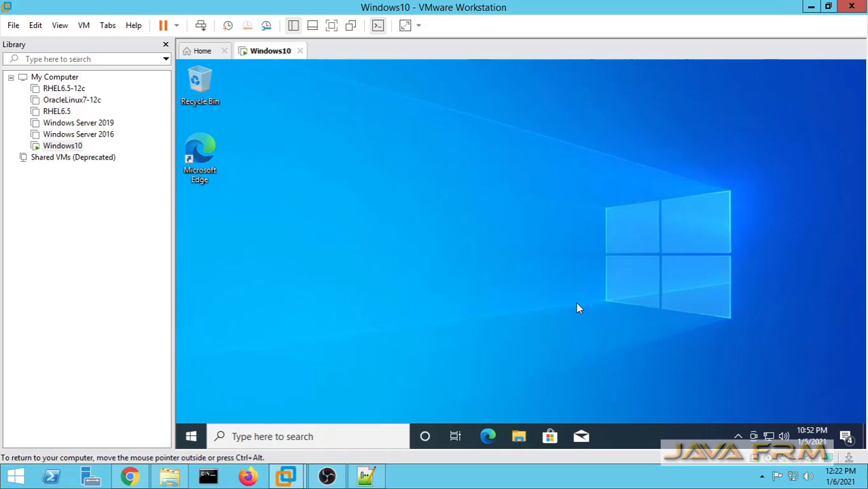